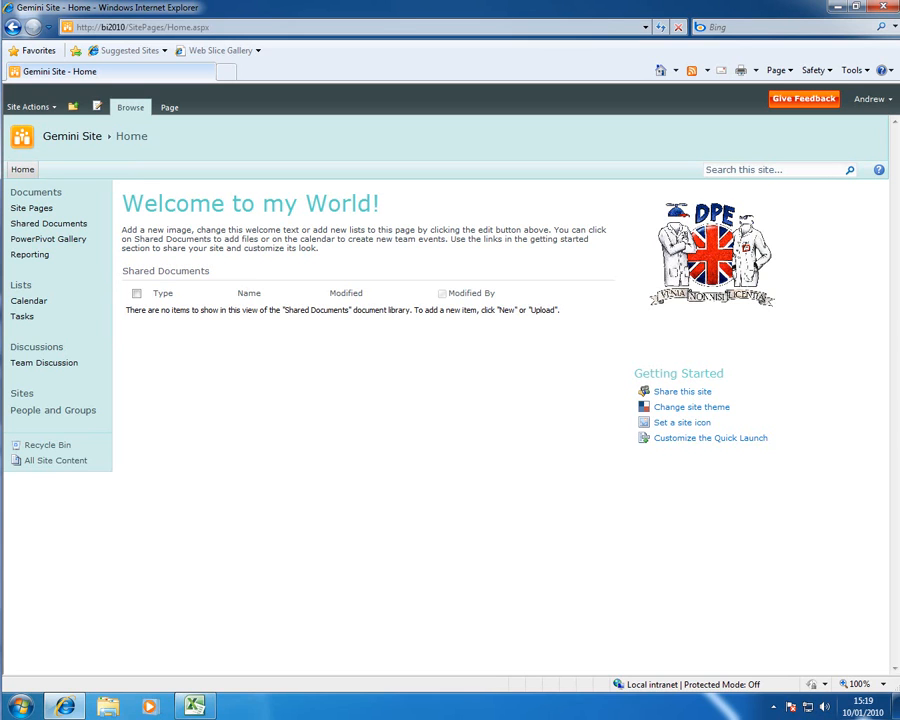
mouse_move(464, 530)
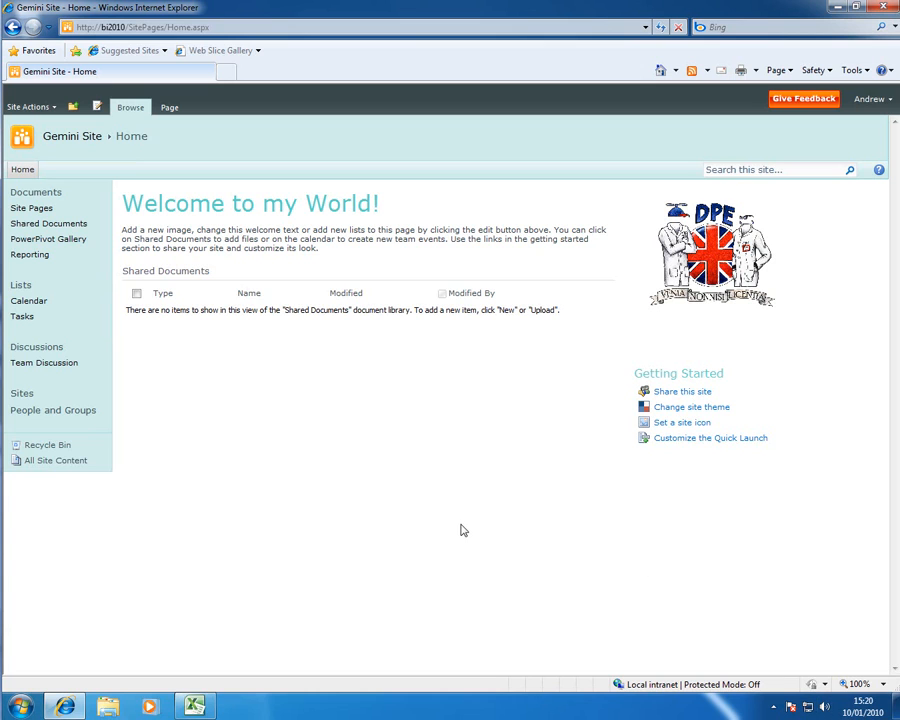
mouse_move(92, 272)
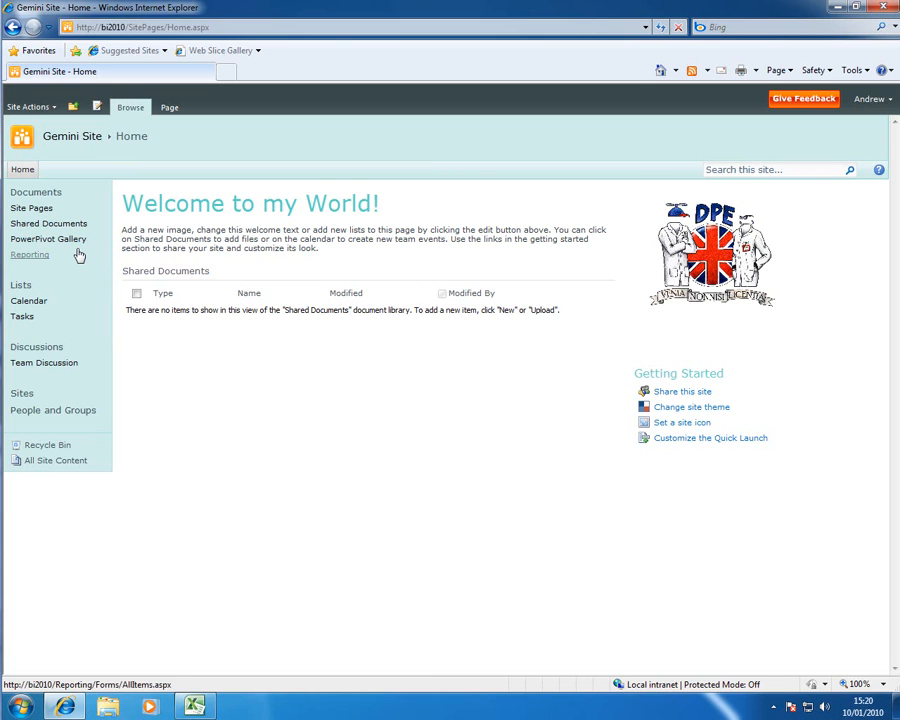
mouse_move(64, 250)
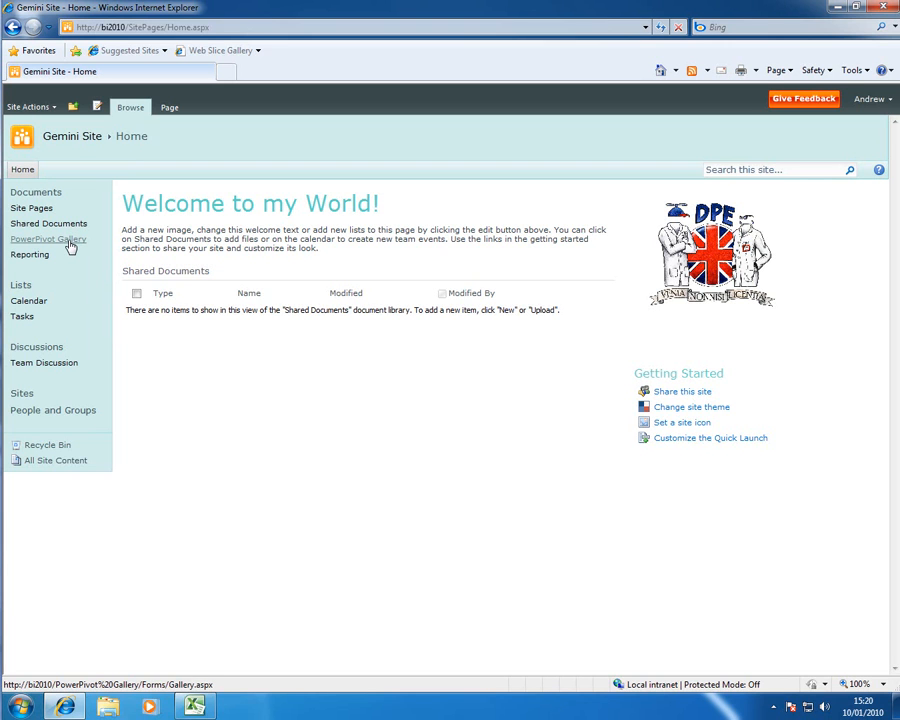
Open the PowerPivot Gallery library from the Quick Launch pane to show the AW Demo workbook
click(58, 240)
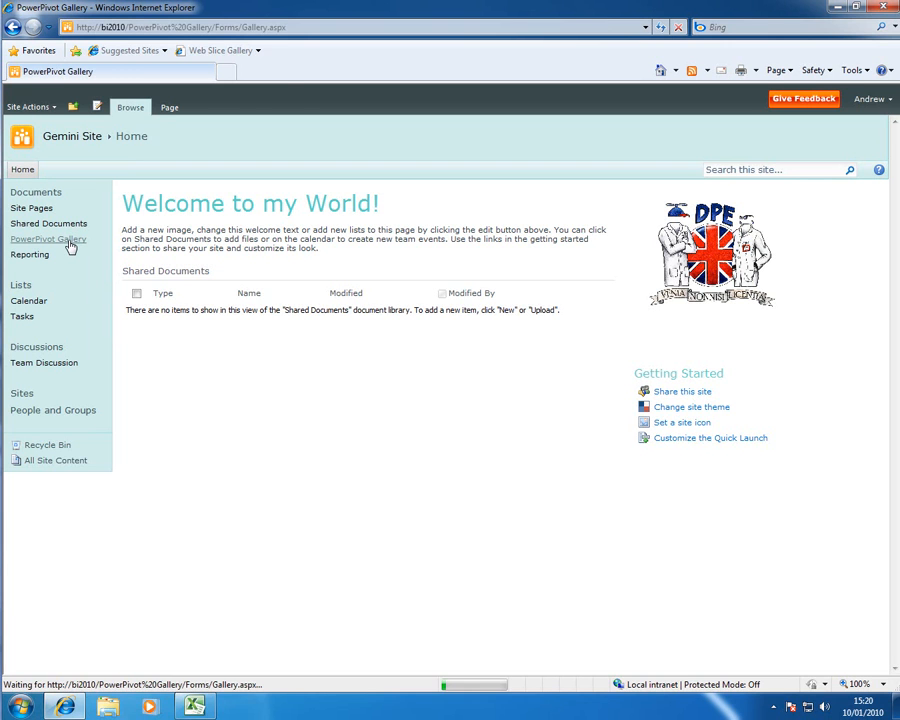
click(44, 240)
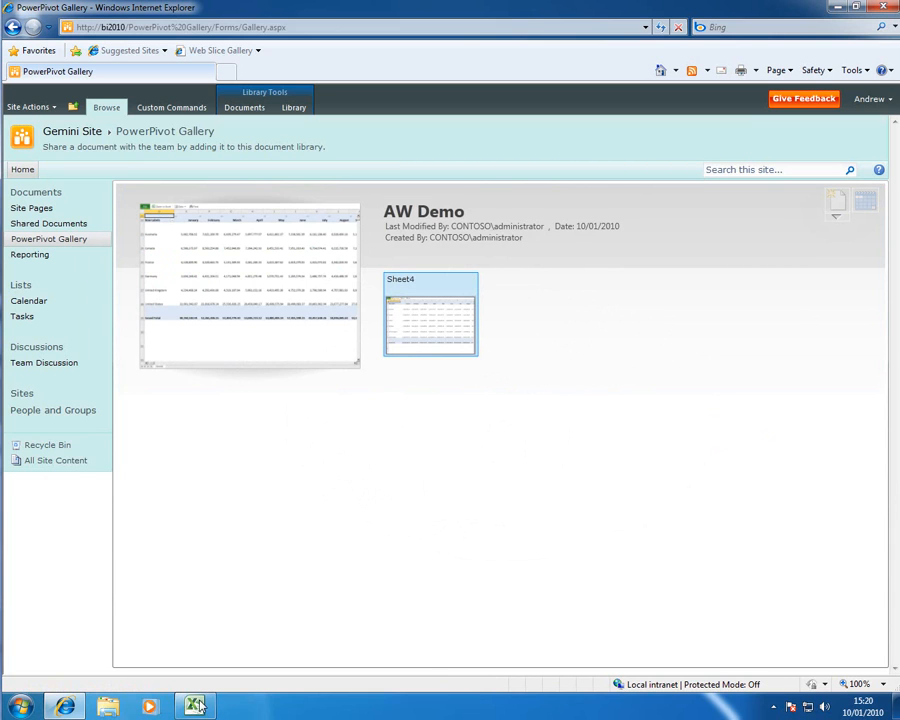
mouse_move(196, 704)
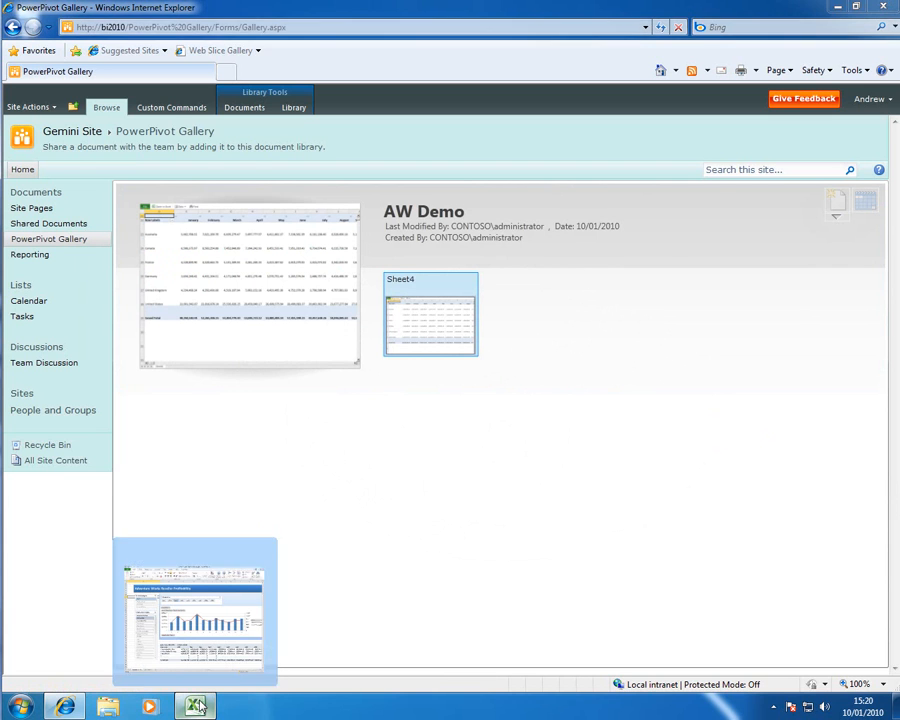
Remove the old title banner and enter 'Reseller Profitbality Analysis' as the new heading in B2
click(196, 704)
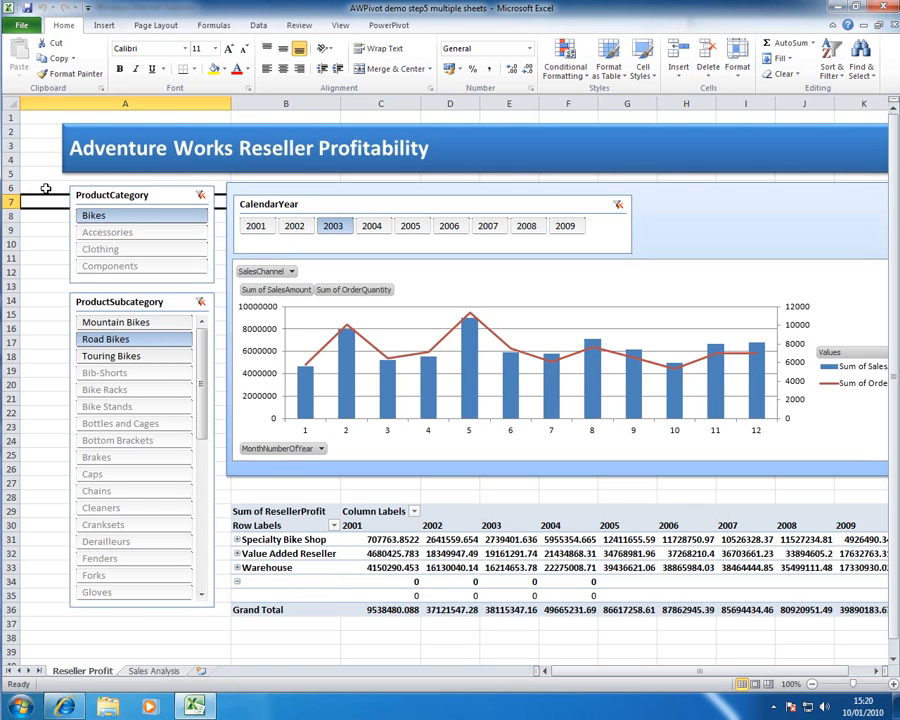
mouse_move(54, 172)
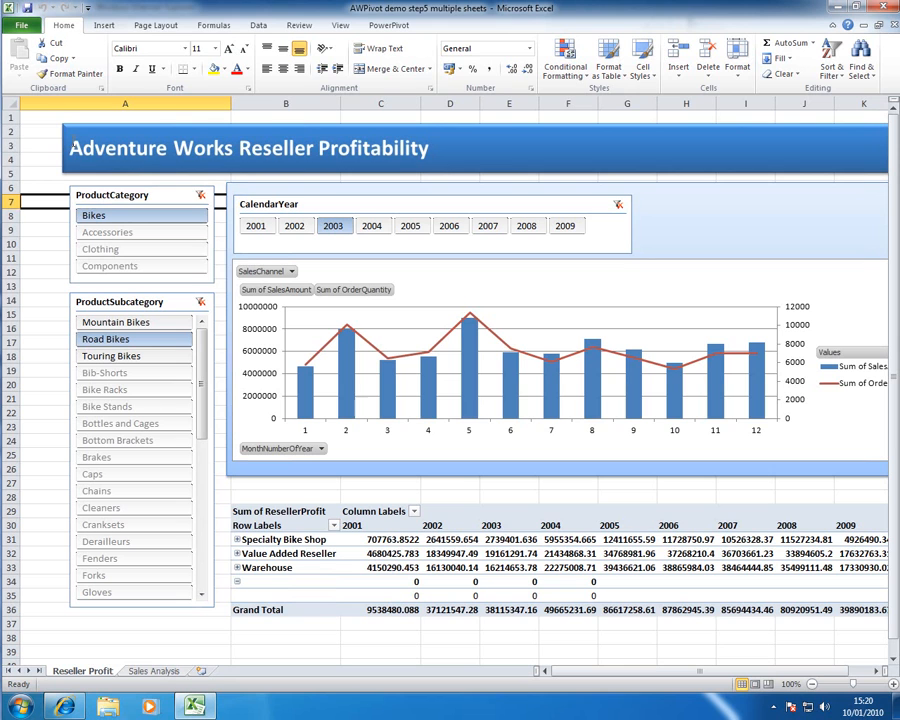
mouse_move(72, 148)
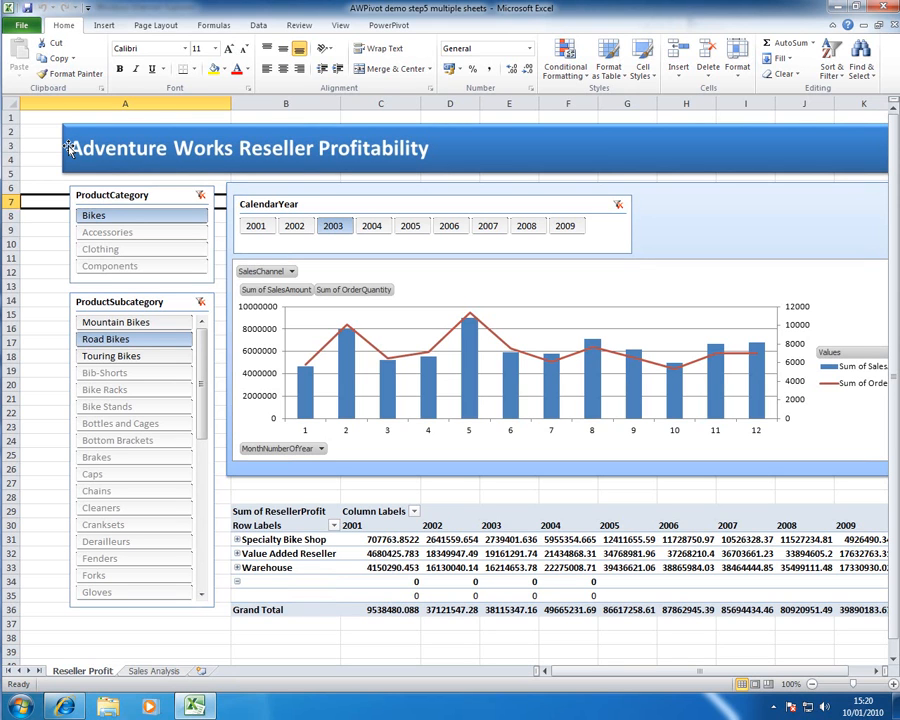
click(244, 148)
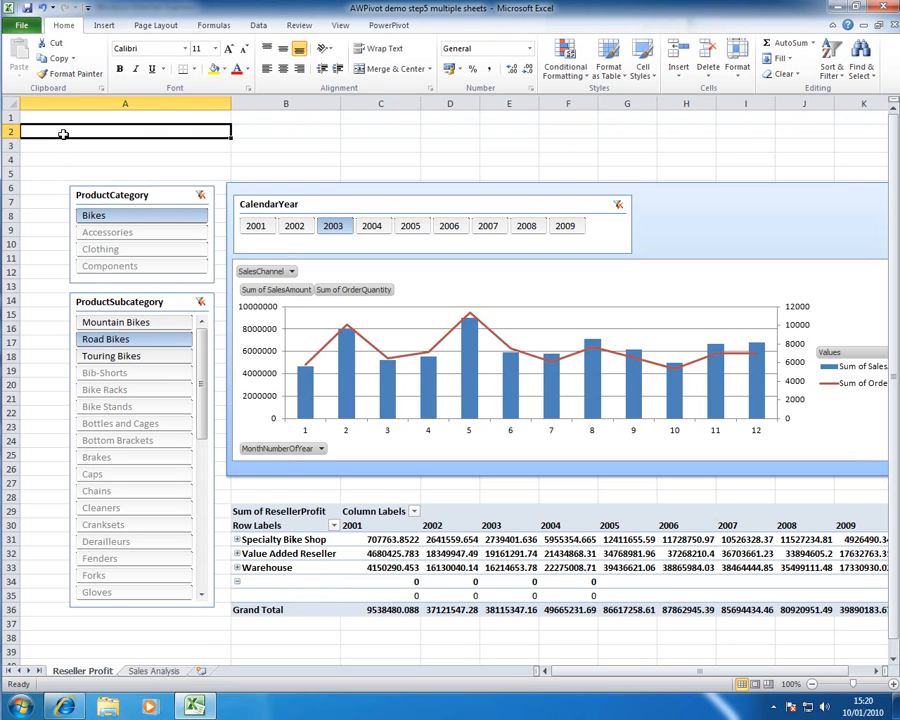
text(s)
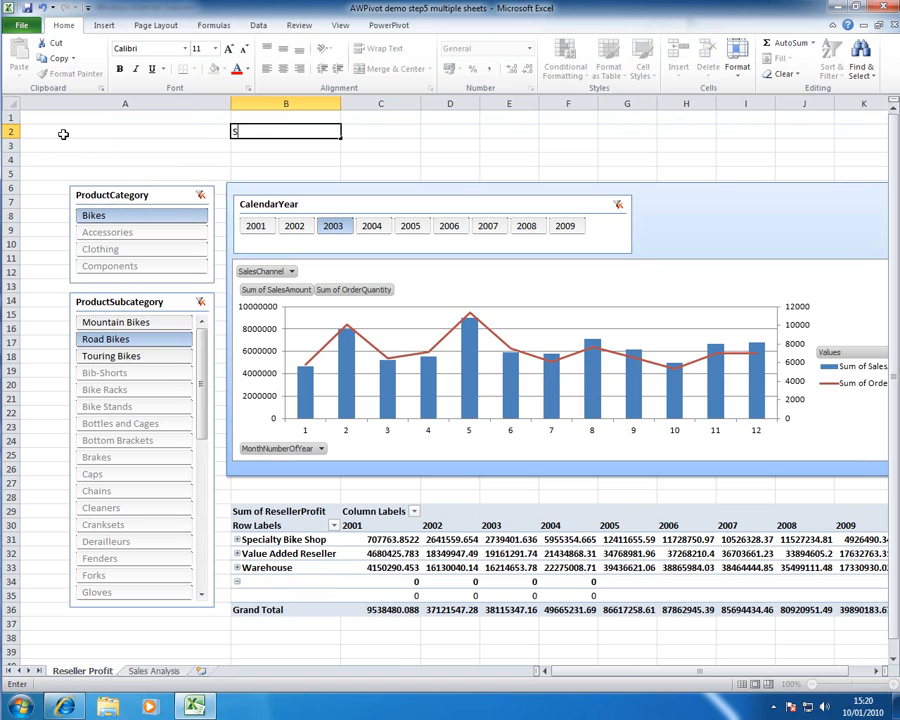
text(R)
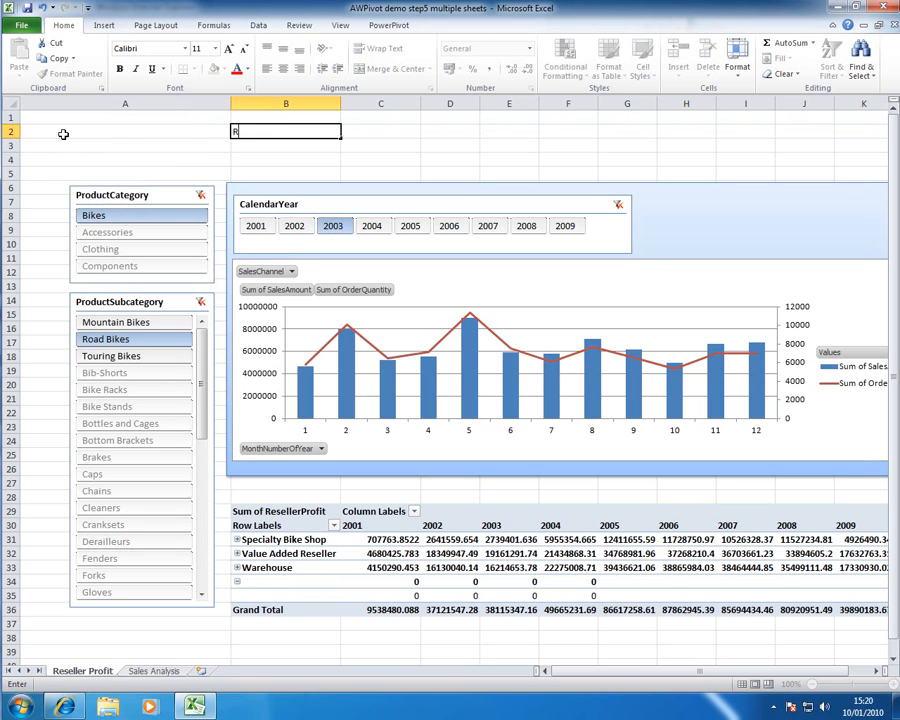
text(eseller Prof)
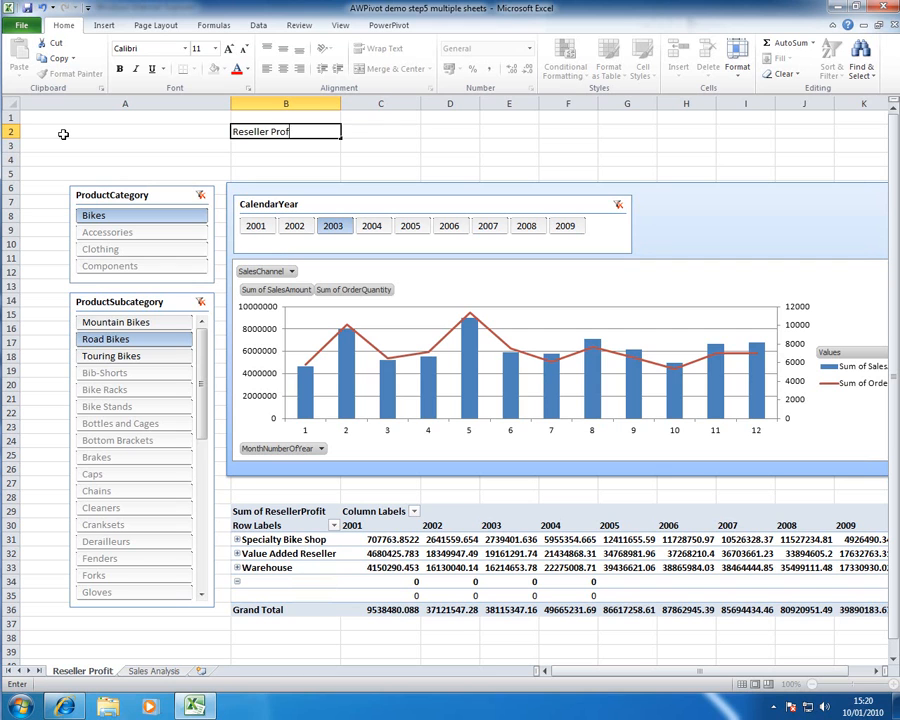
text(itbality)
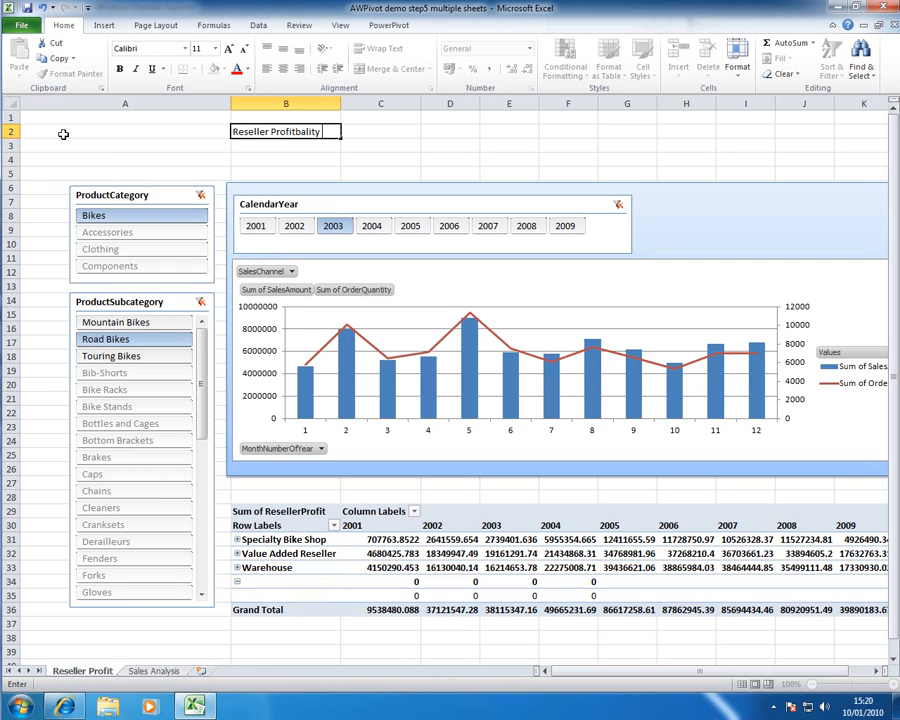
text(Analysis)
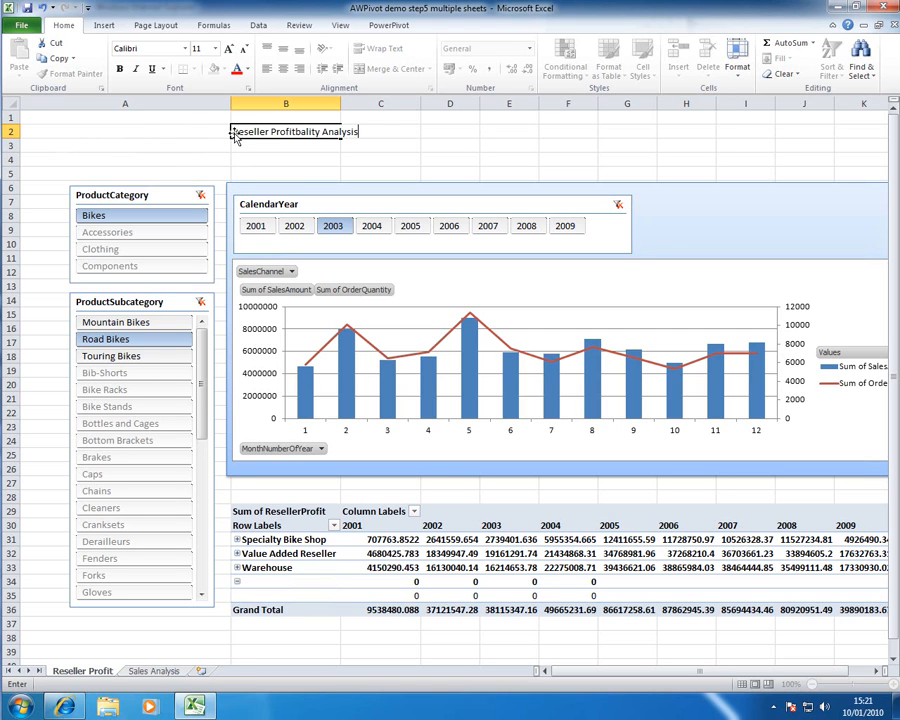
Format the new heading as bold, larger and dark blue
double_click(296, 132)
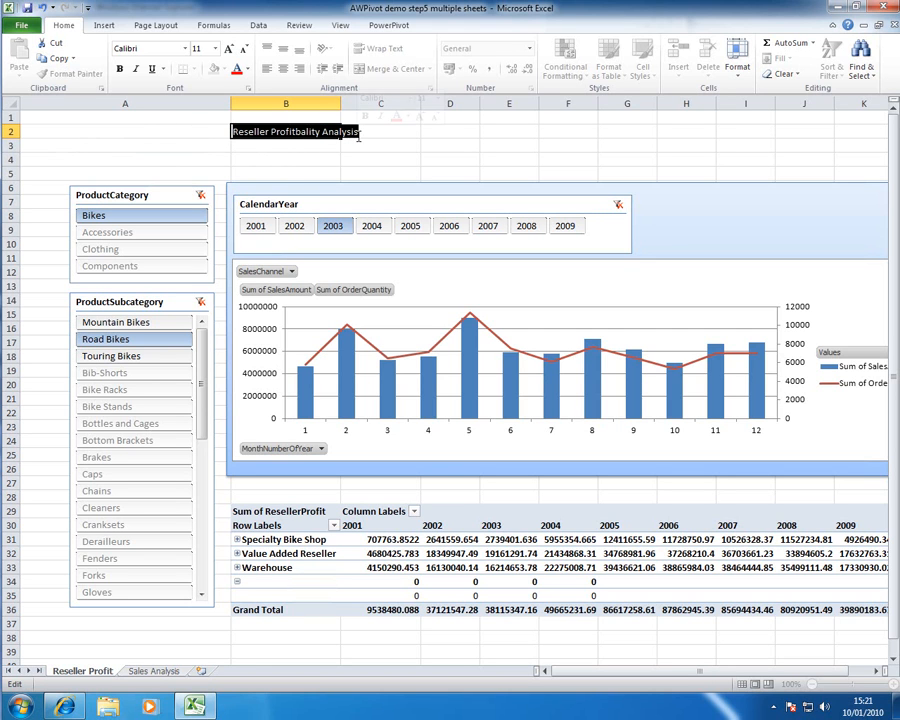
click(234, 48)
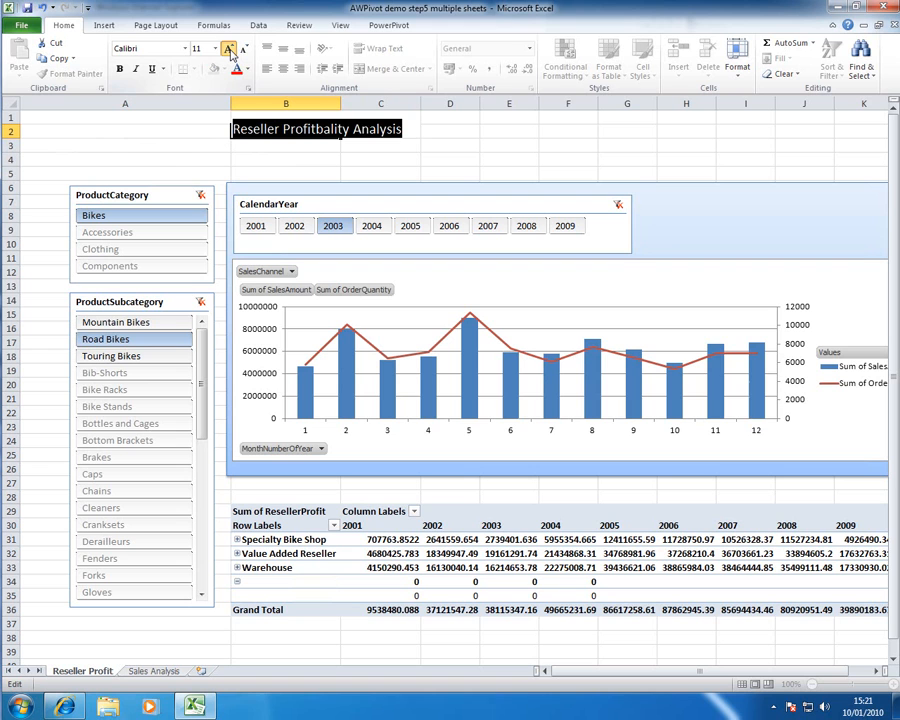
click(228, 48)
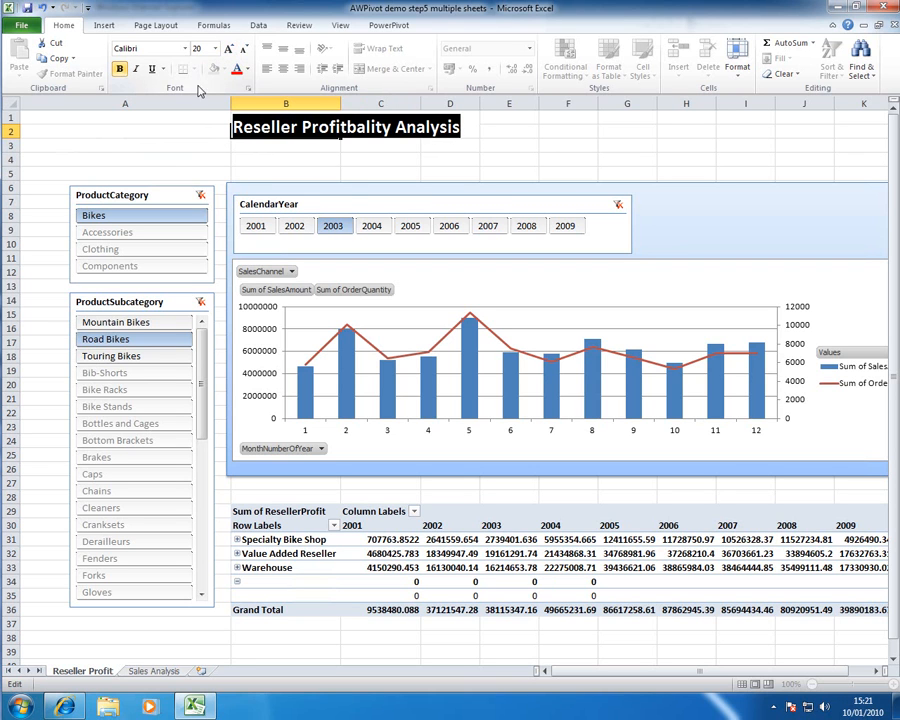
click(242, 72)
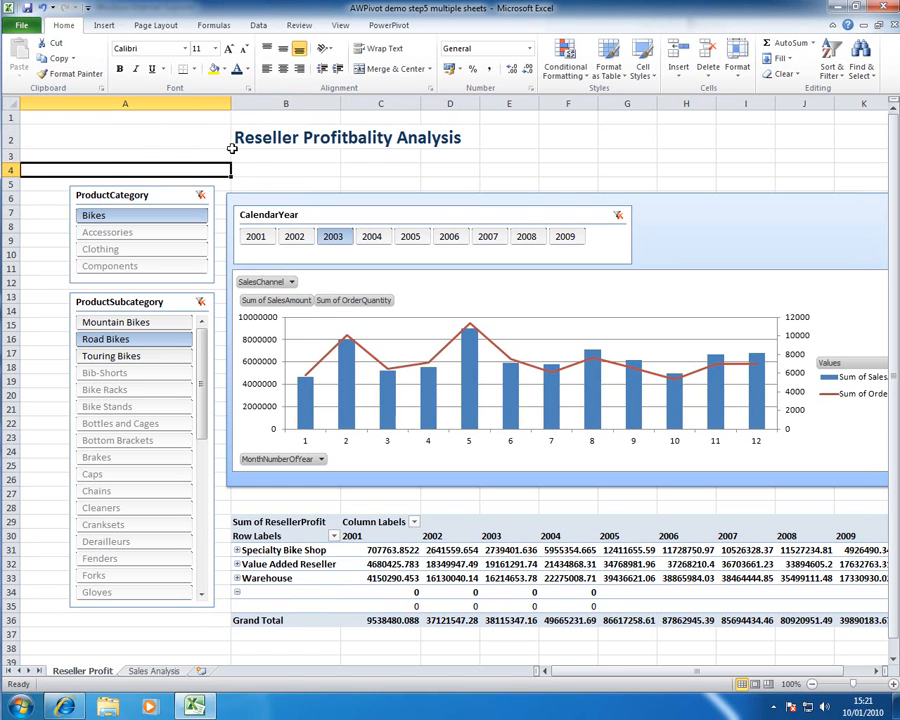
mouse_move(168, 168)
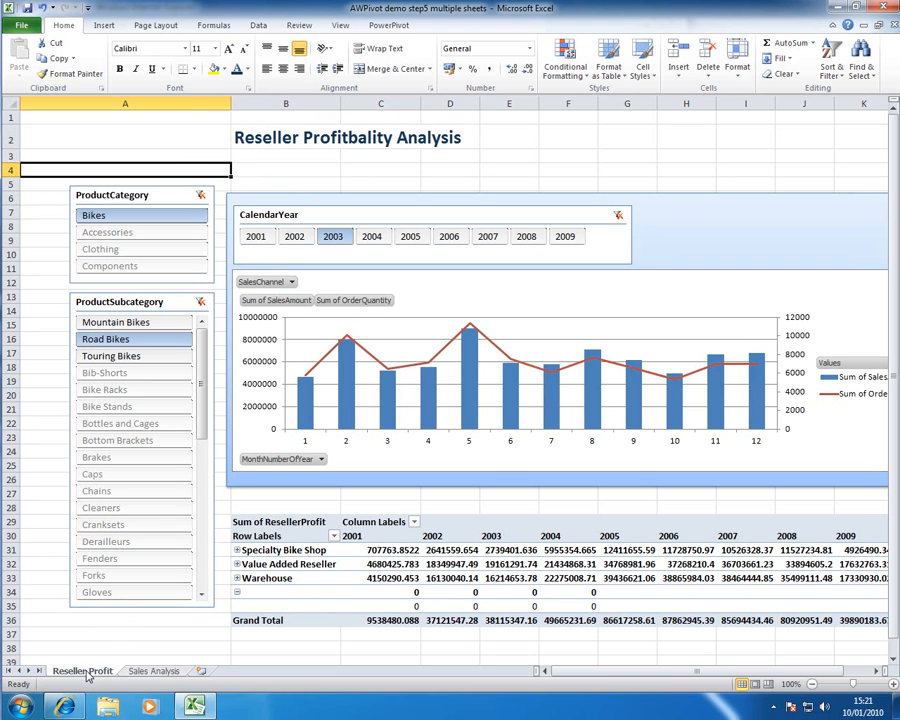
mouse_move(160, 672)
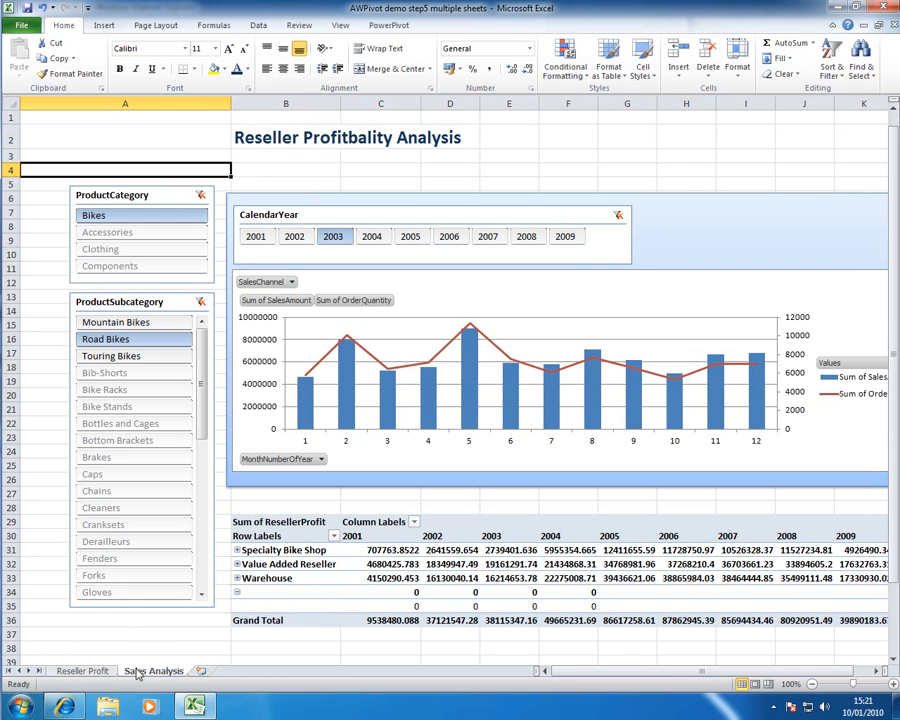
Hide gridlines and headings on the Reseller Profit sheet via the View options, leaving Sales Analysis unchanged
click(76, 668)
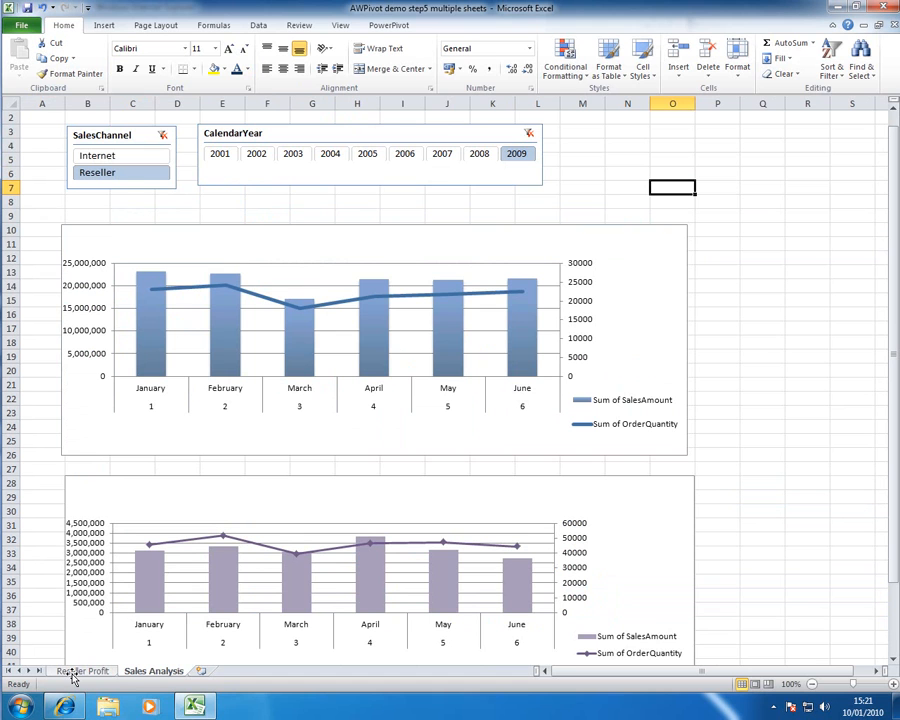
click(76, 672)
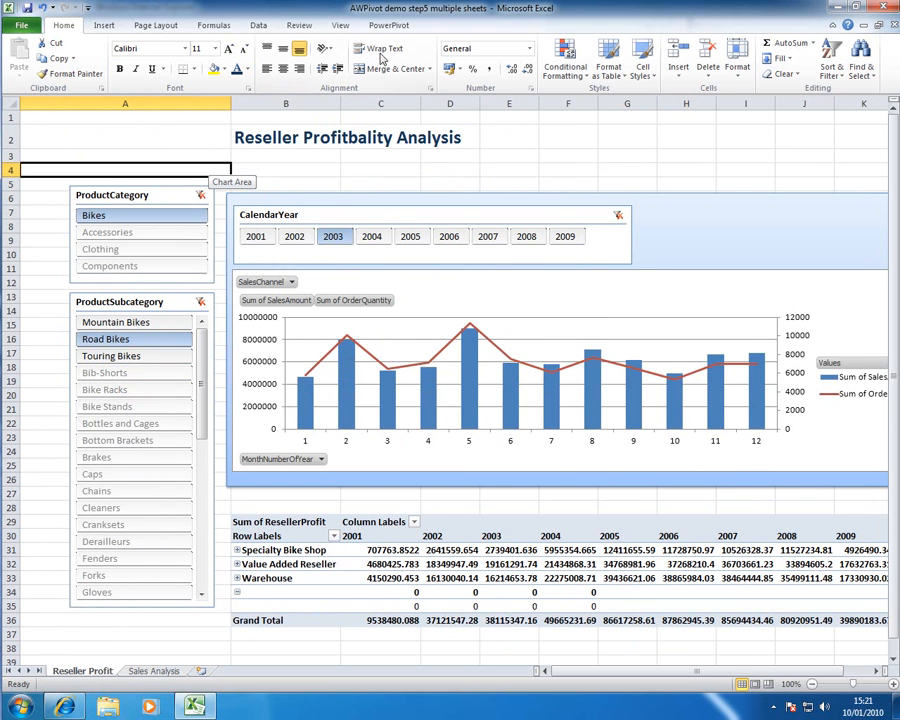
click(342, 24)
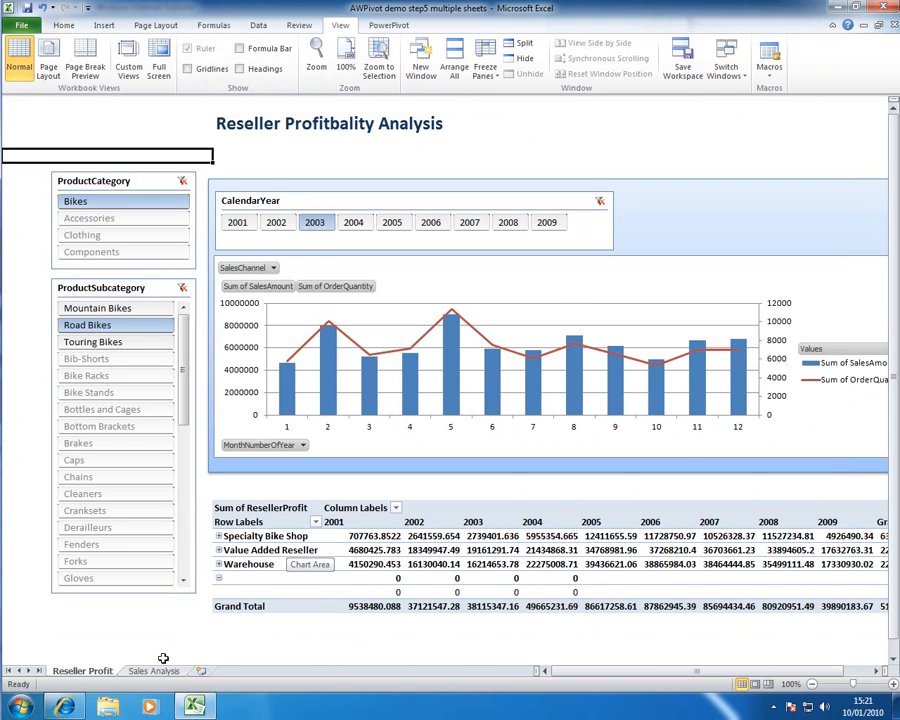
click(152, 672)
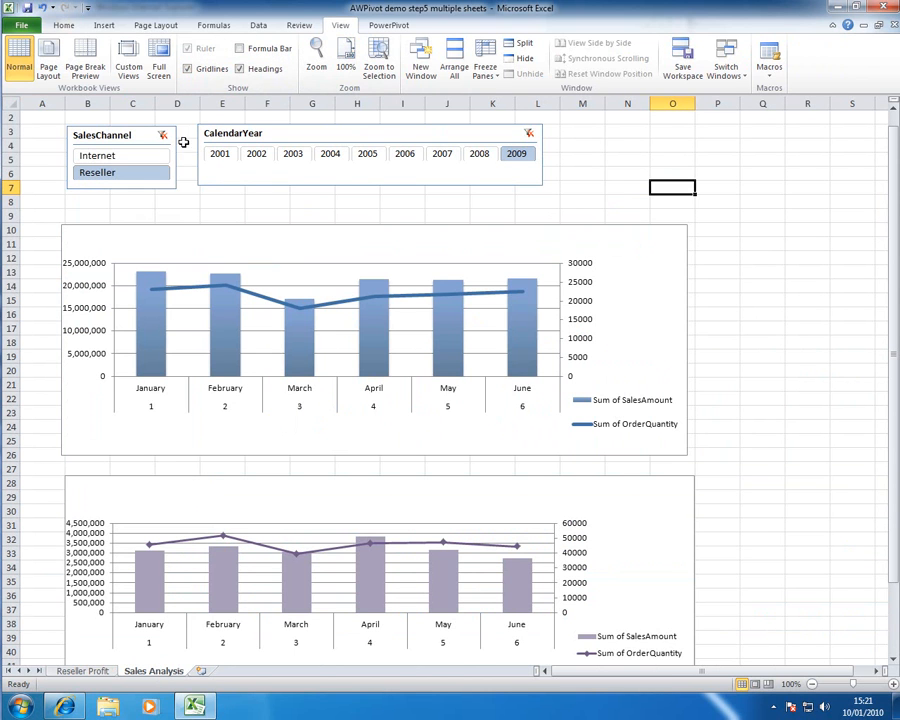
click(244, 68)
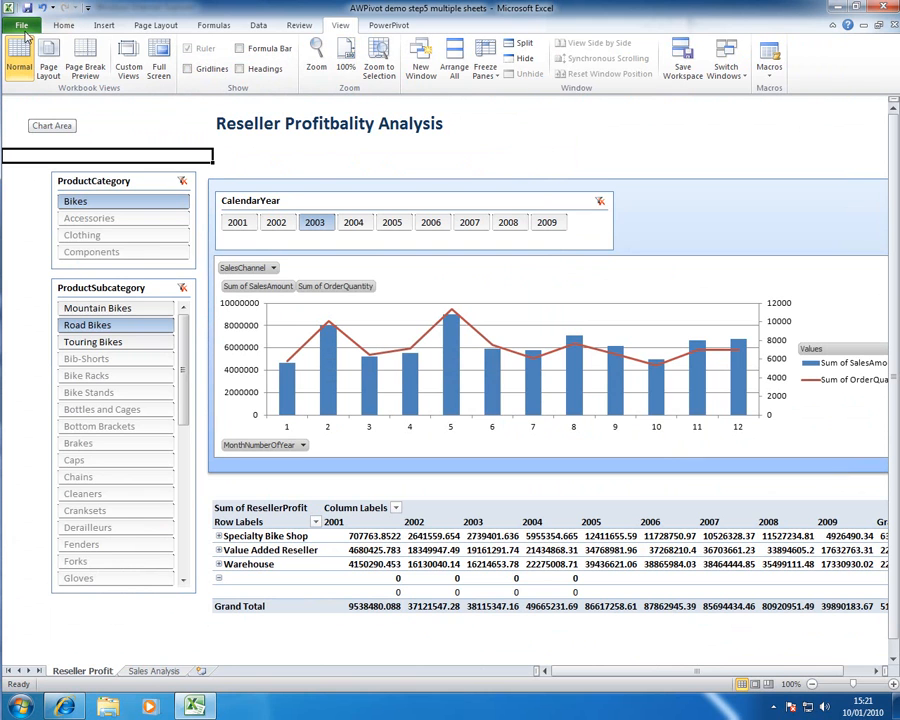
Start Save As and browse to the PowerPivot Gallery on the bi2010 site
click(20, 24)
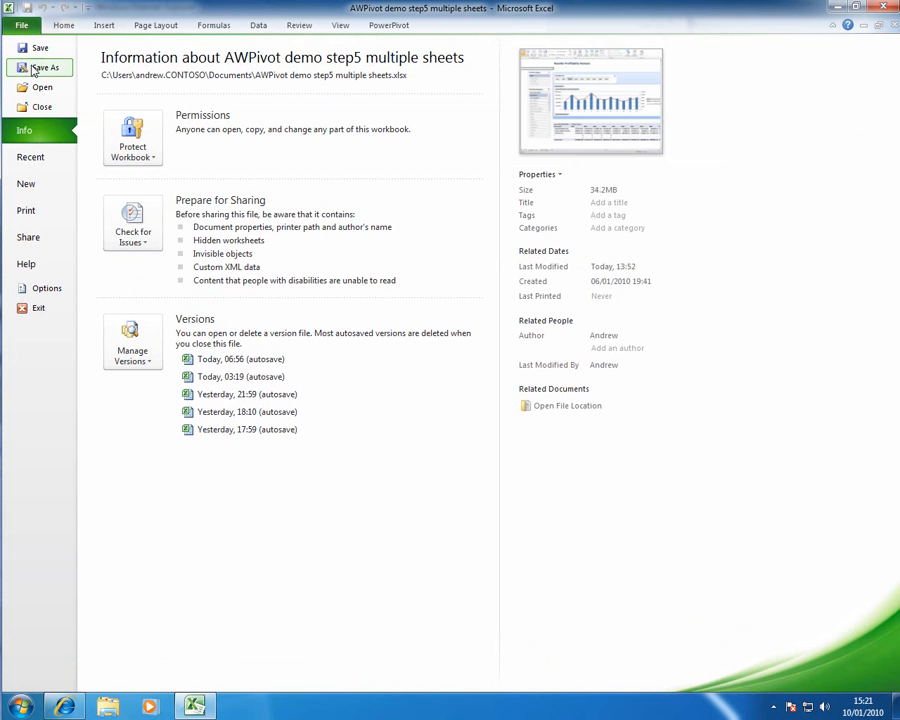
click(40, 68)
text(//)
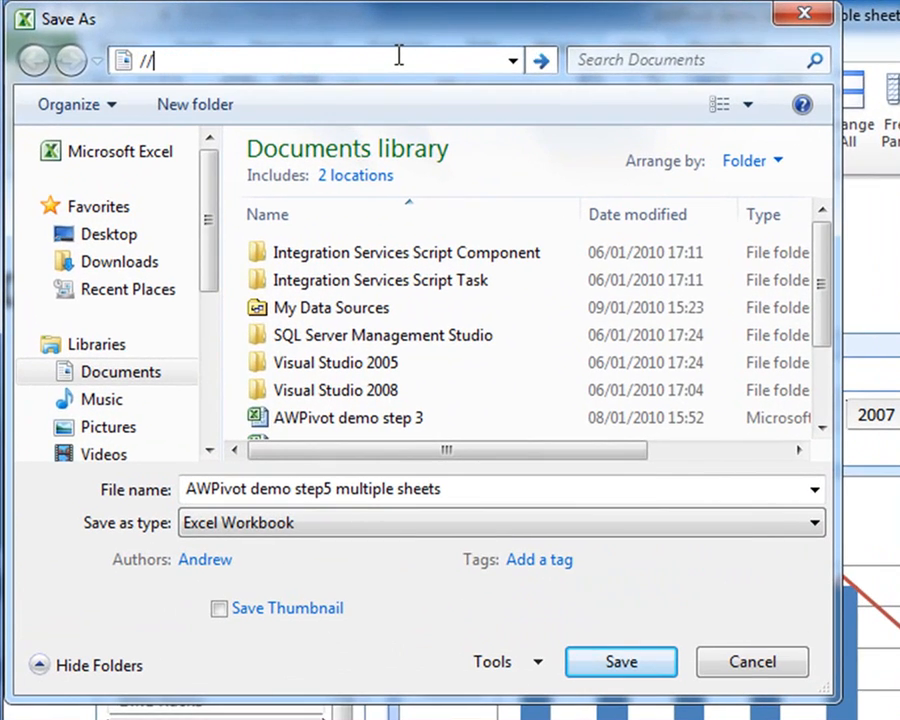
text(bi2010)
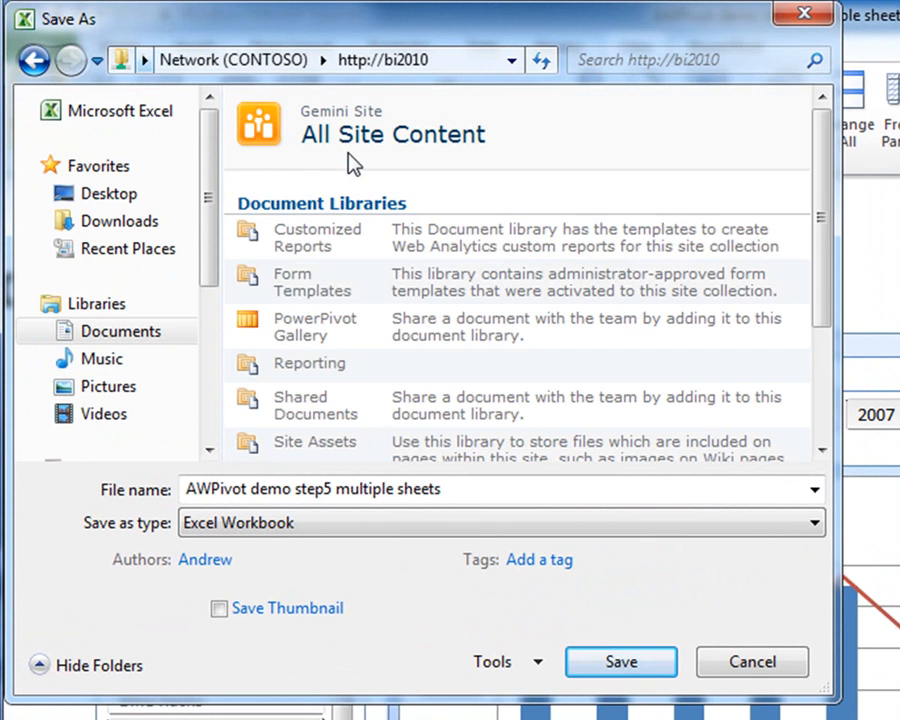
mouse_move(316, 330)
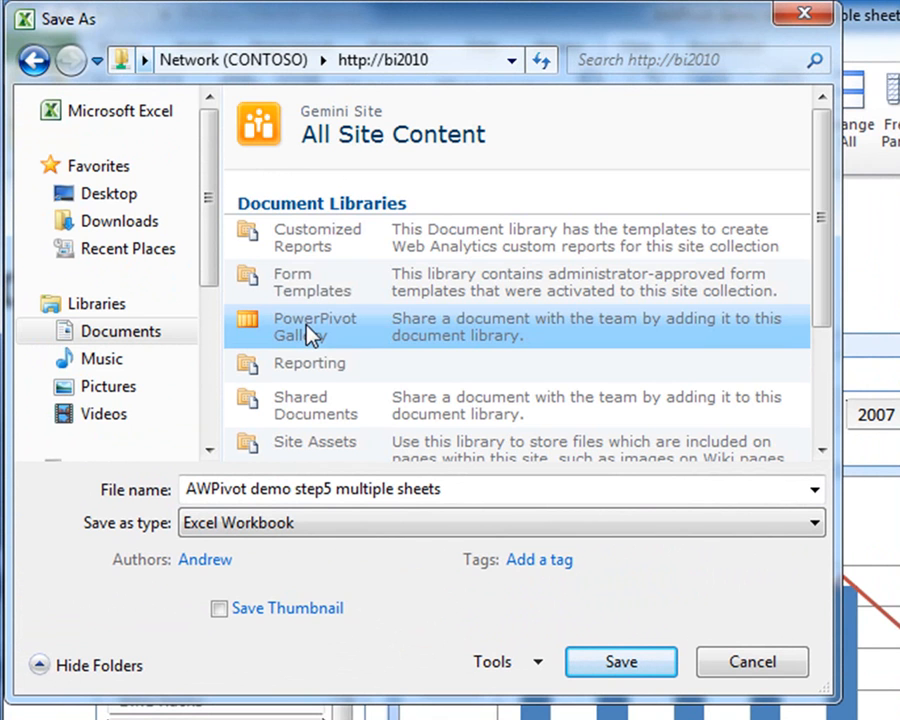
double_click(316, 326)
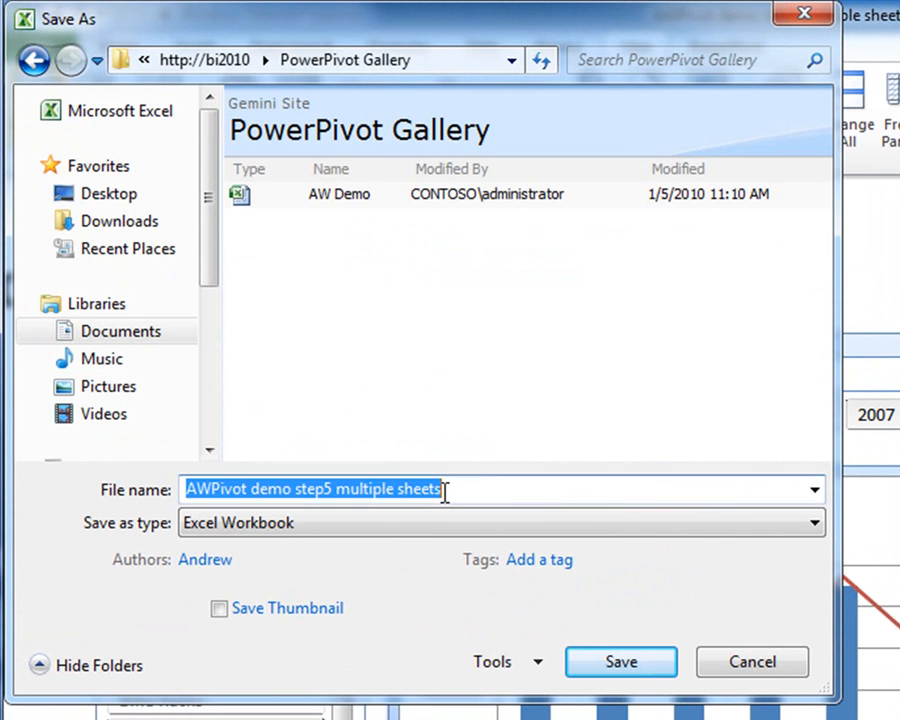
Rename the file 'AW Reseller Profitability Anlysis' and save it to the gallery
click(210, 490)
text(AW)
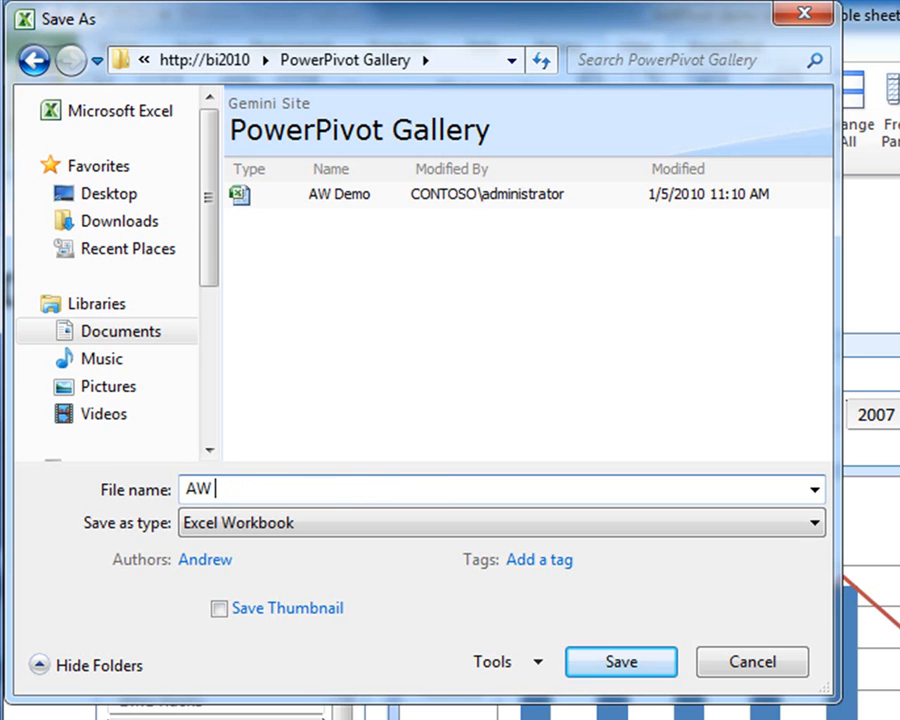
text(Reseller Profitabil)
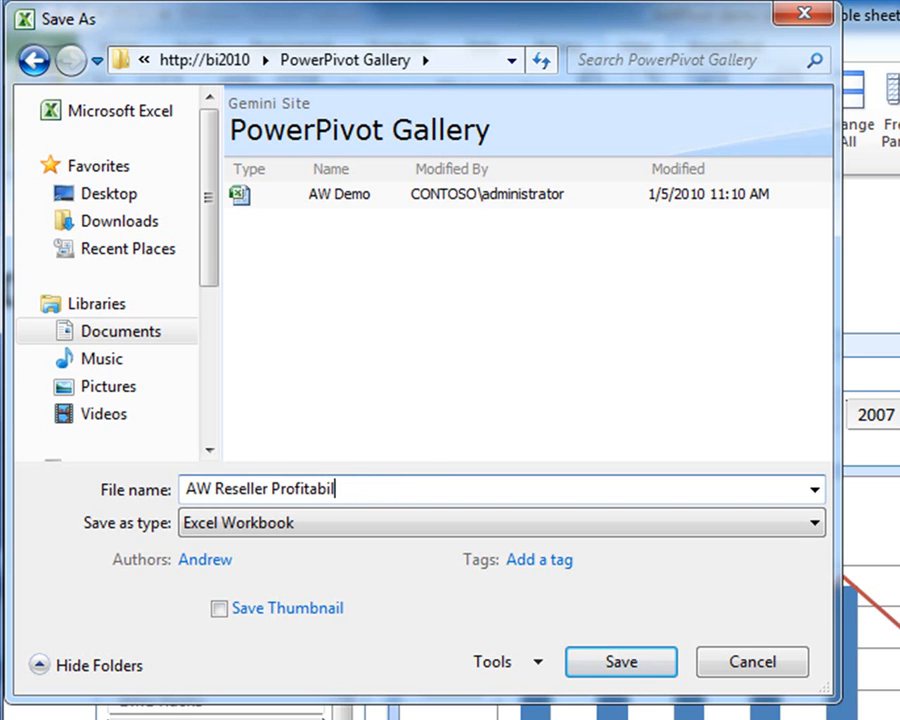
text(ity Anly)
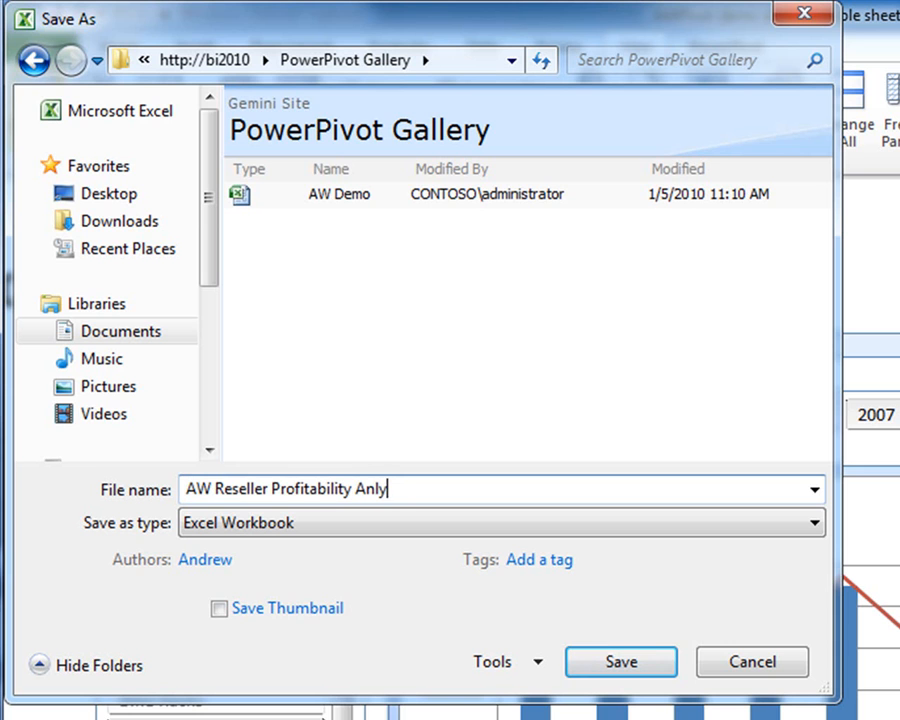
text(sis)
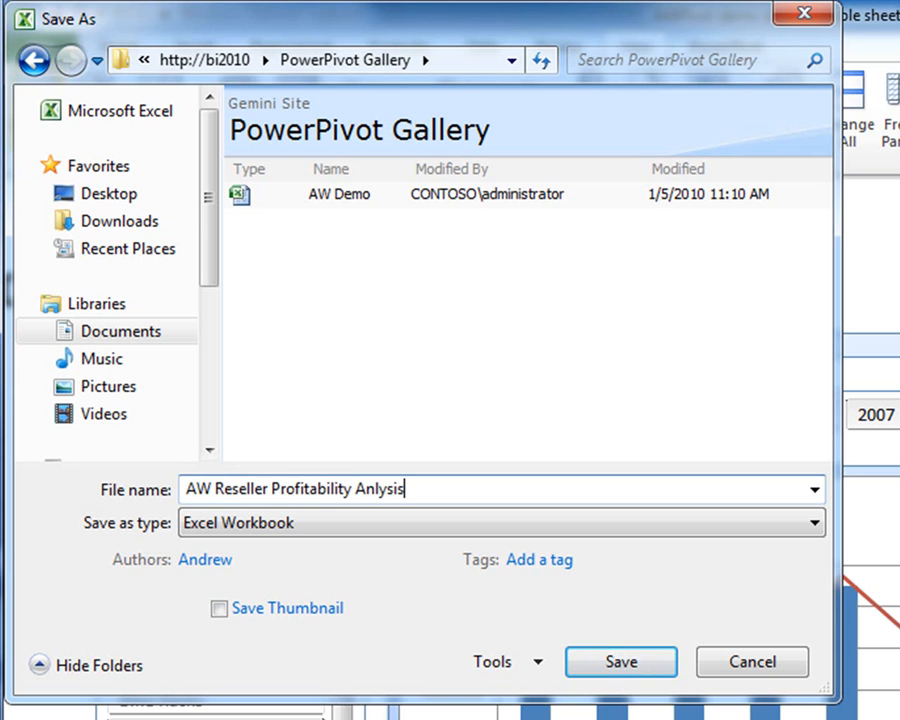
click(620, 660)
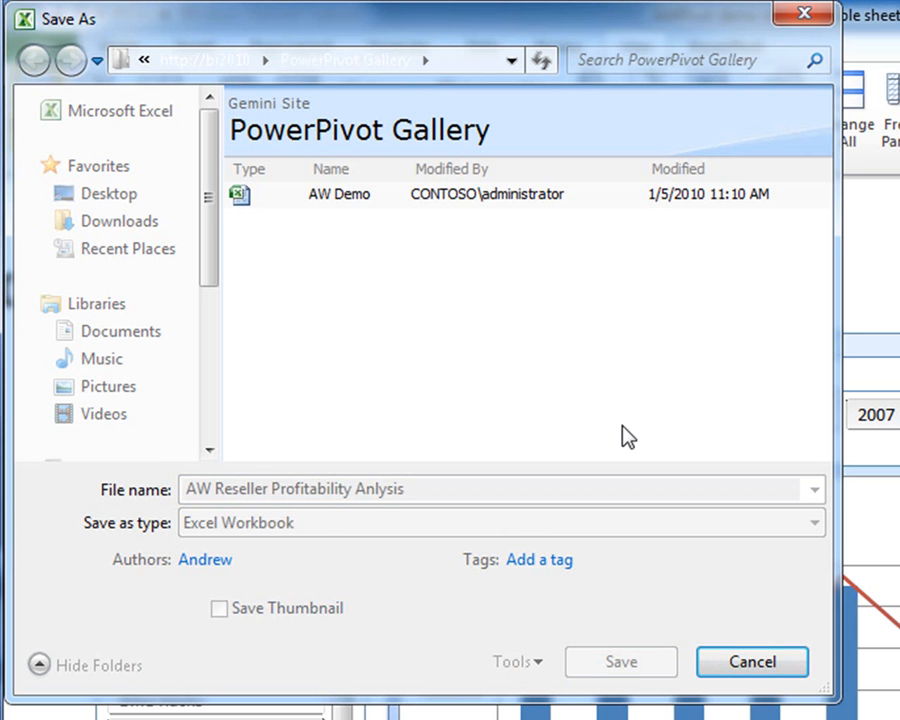
Let the upload finish so the workbook reopens as AW Reseller Profitability Anlysis
click(620, 662)
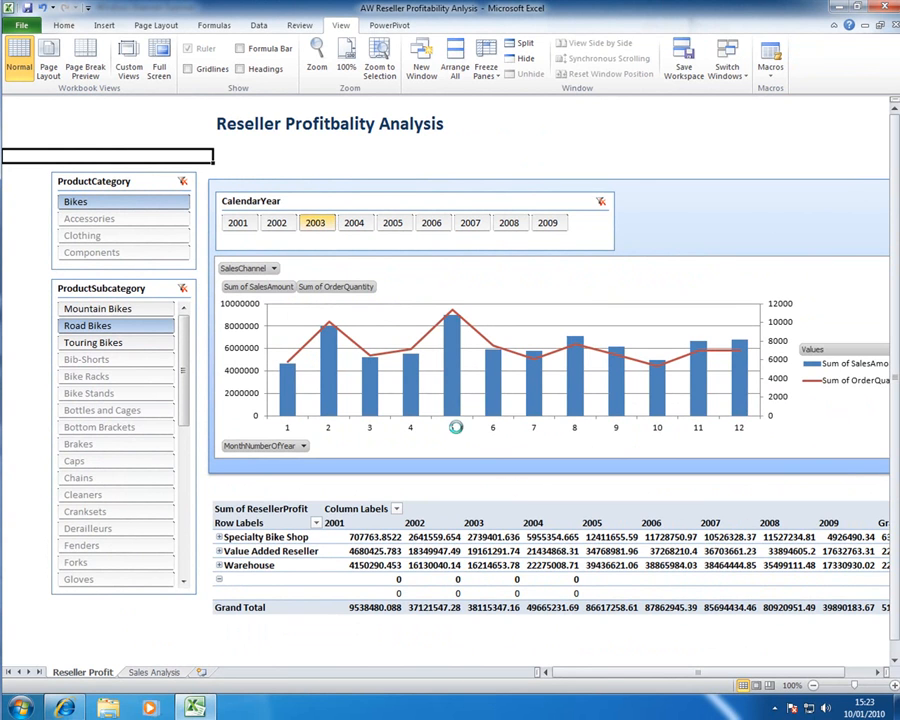
mouse_move(524, 518)
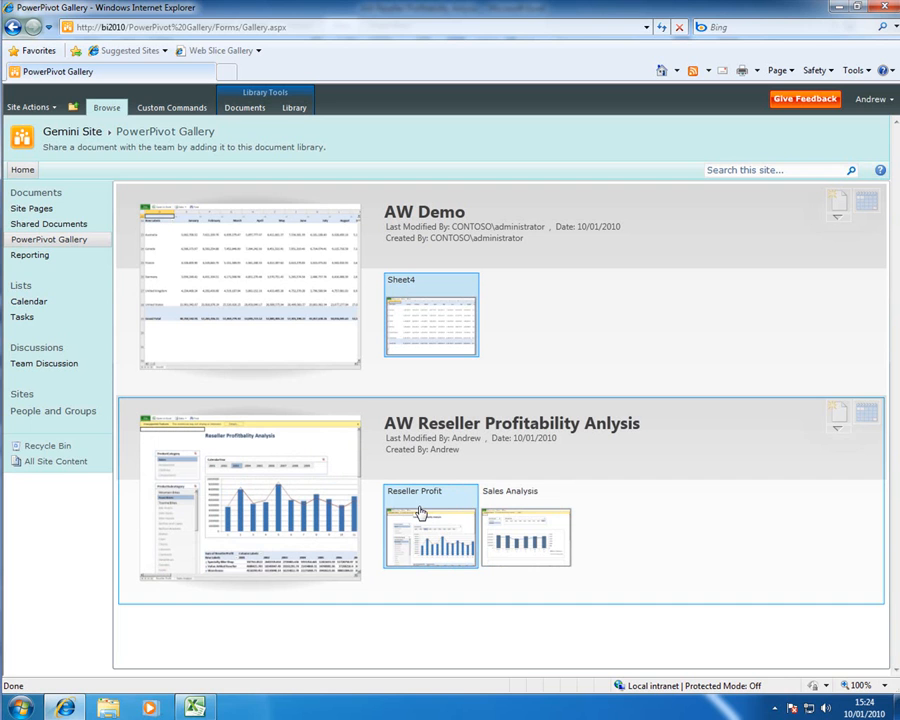
mouse_move(434, 508)
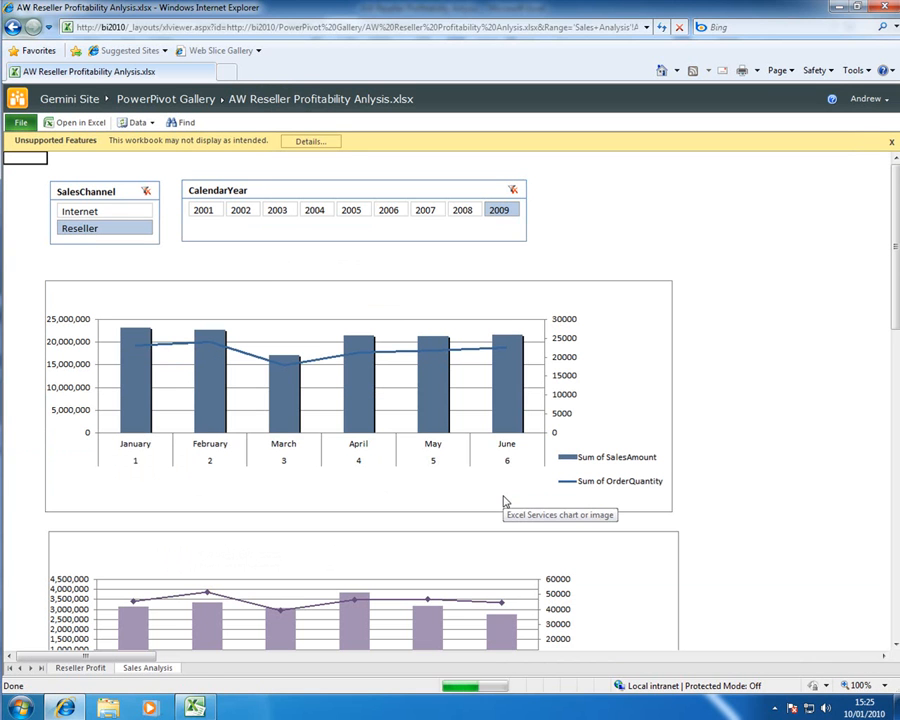
mouse_move(148, 184)
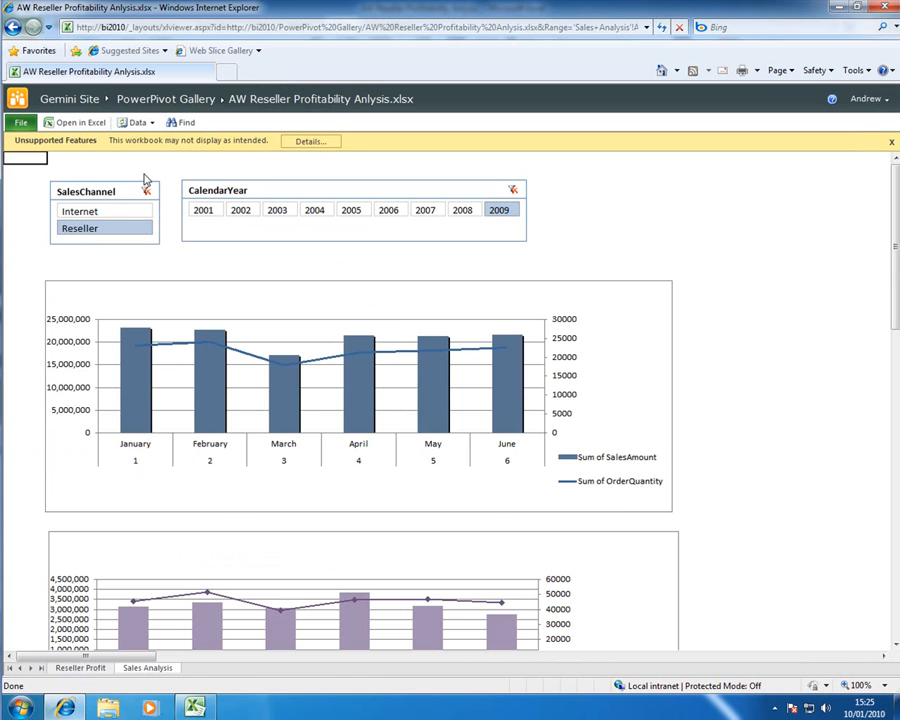
mouse_move(262, 304)
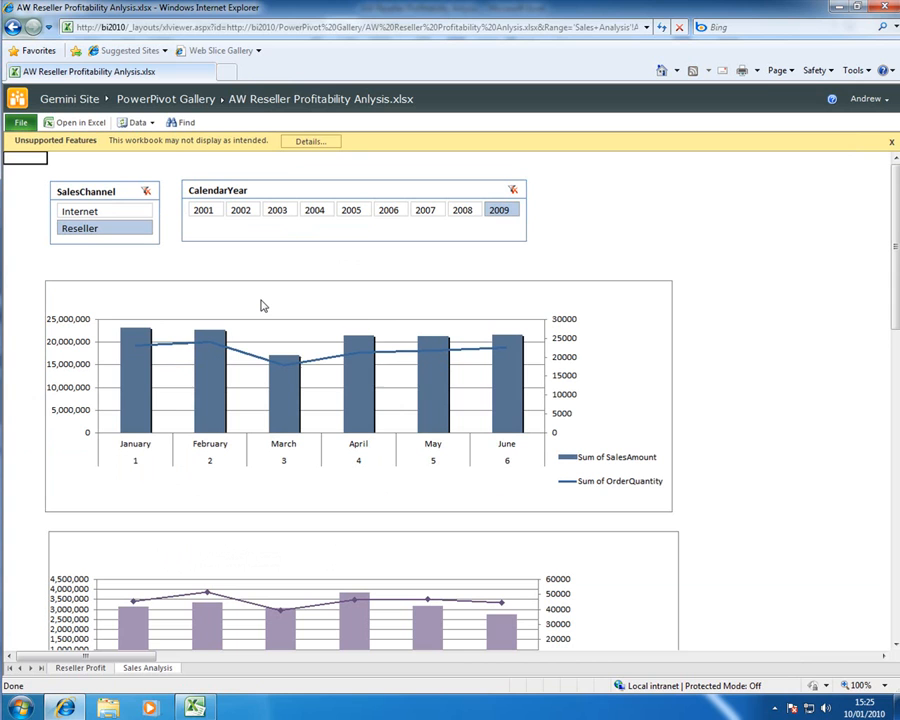
mouse_move(128, 328)
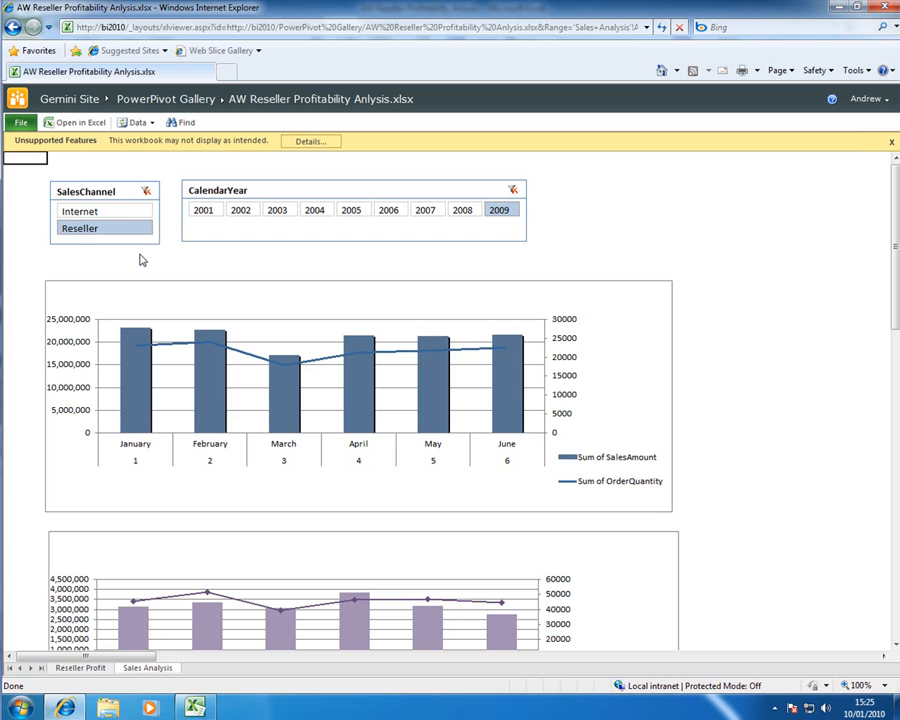
Open the published workbook's Sales Analysis sheet in Excel Services from the gallery thumbnail
click(204, 210)
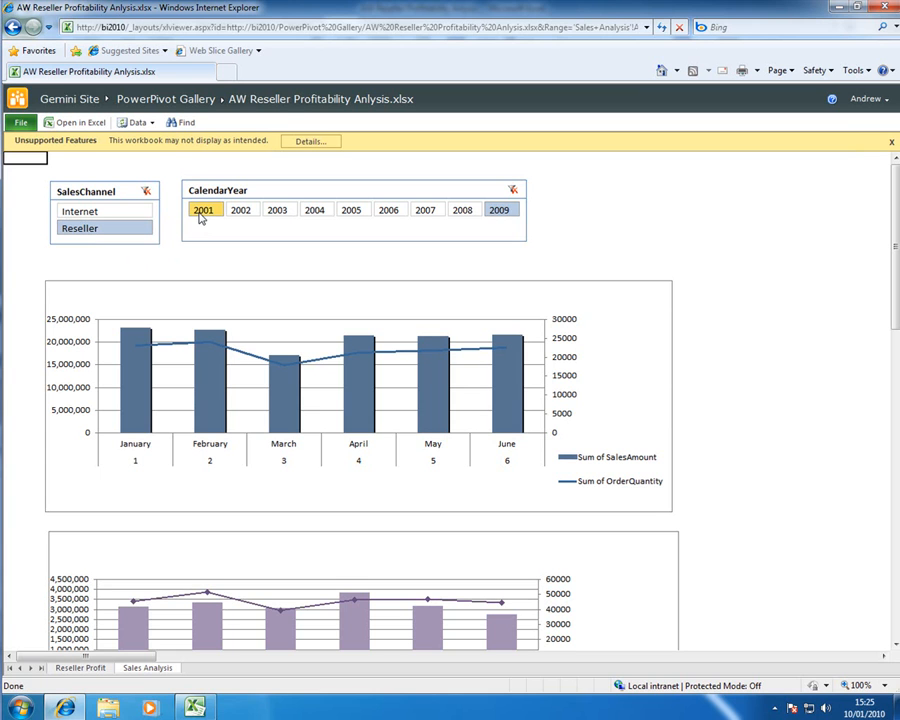
Filter the Sales Analysis charts to calendar year 2001 in the CalendarYear slicer
click(204, 210)
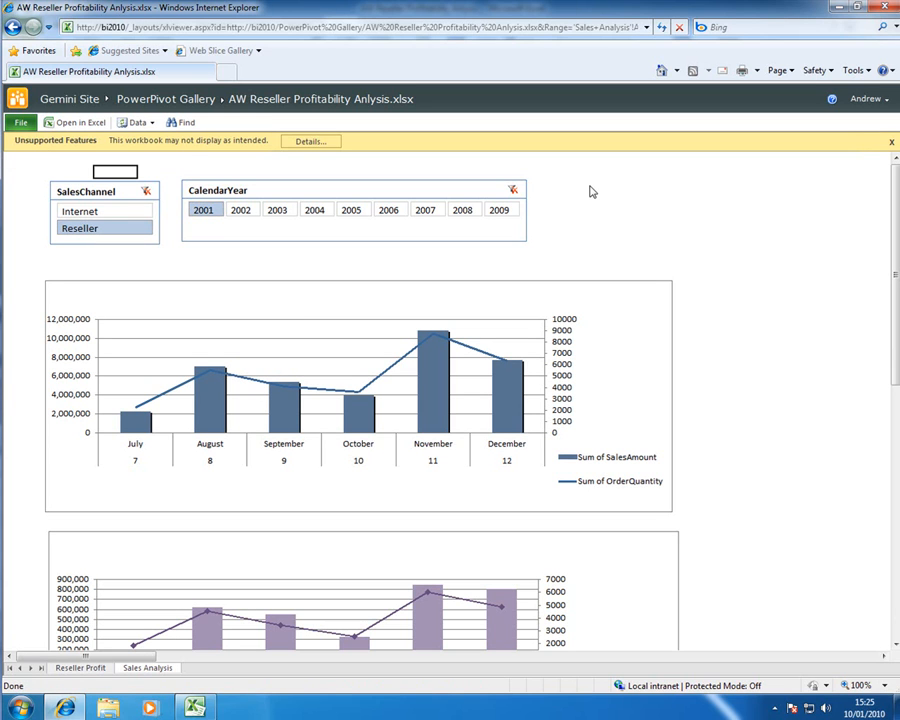
mouse_move(584, 196)
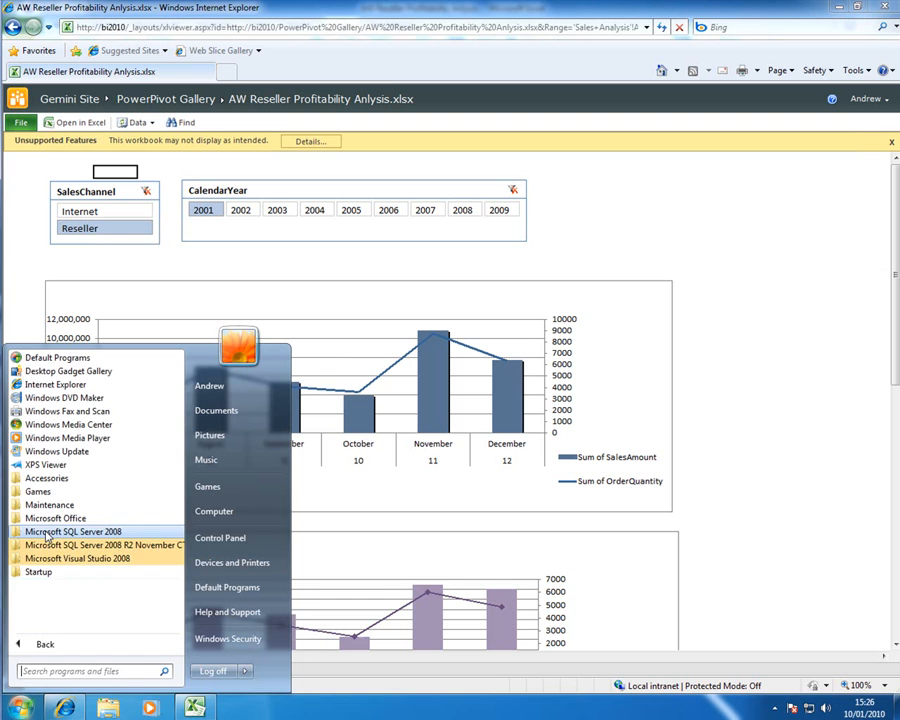
In SSMS, connect to Analysis Services using the AW Reseller Profitability Anlysis.xlsx gallery URL as server name
click(100, 544)
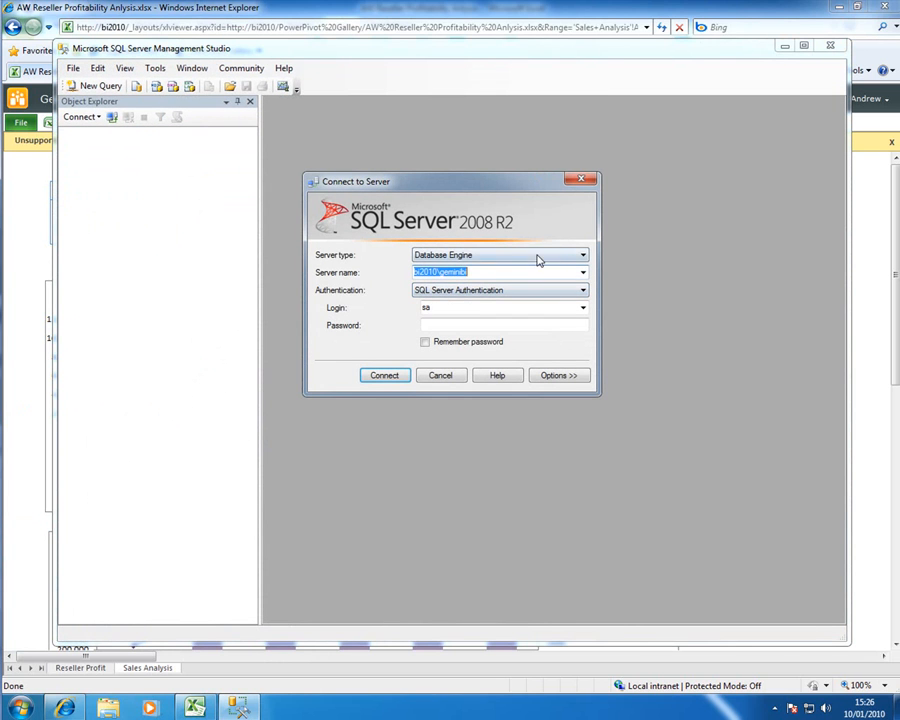
click(580, 254)
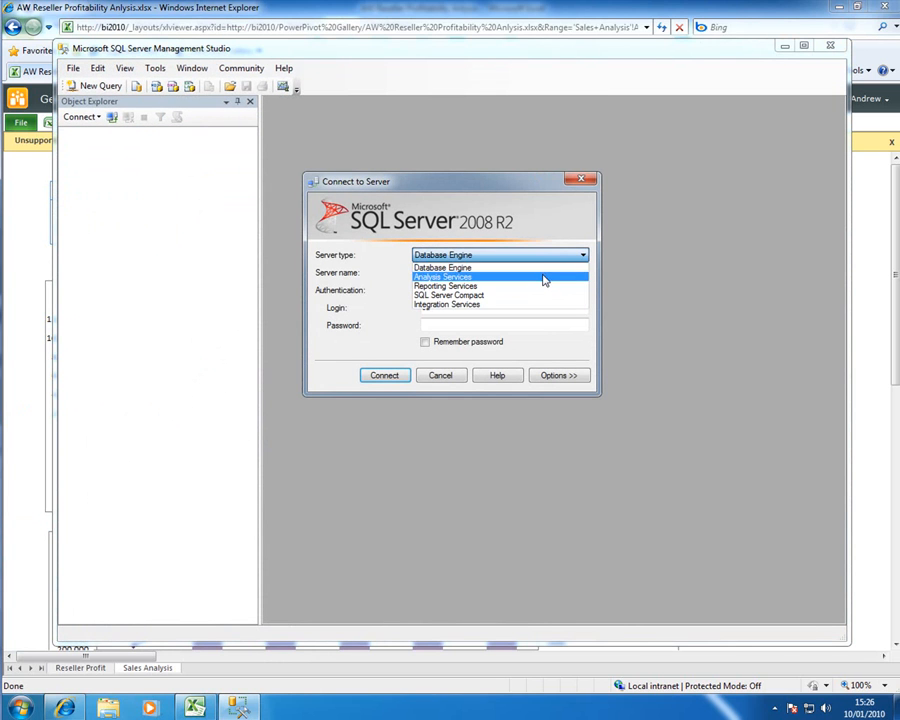
click(442, 276)
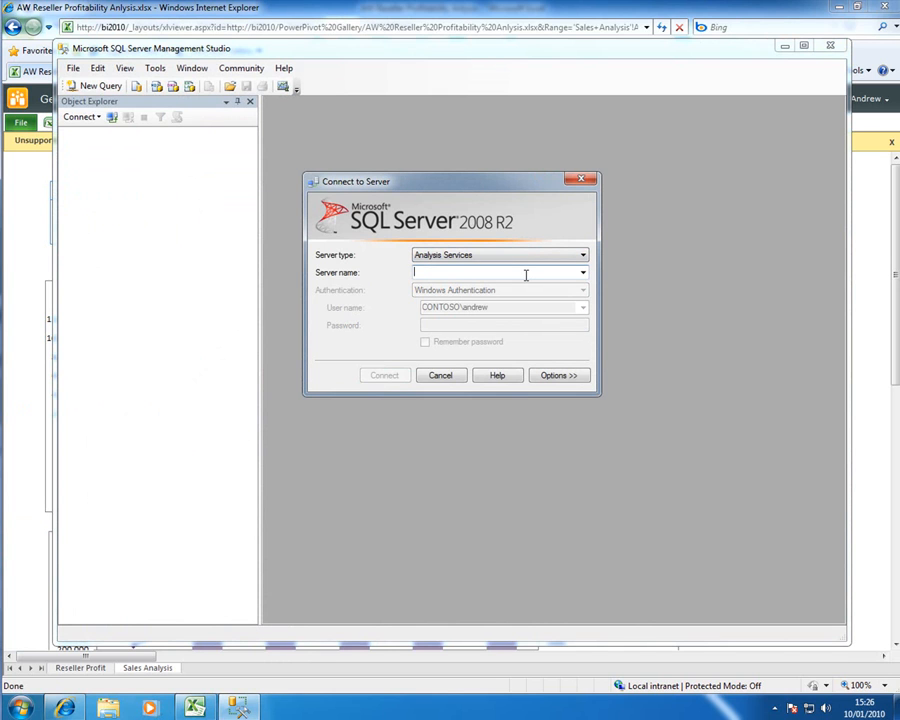
text(y/AW%20Reseller%20Profitability%20Anlysis.xlsx)
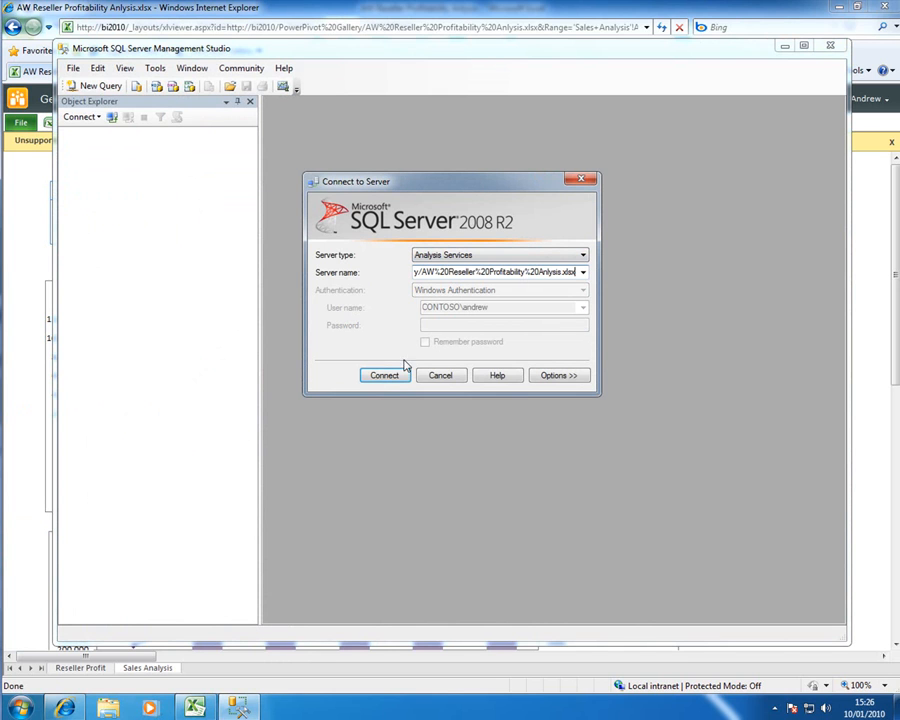
click(384, 376)
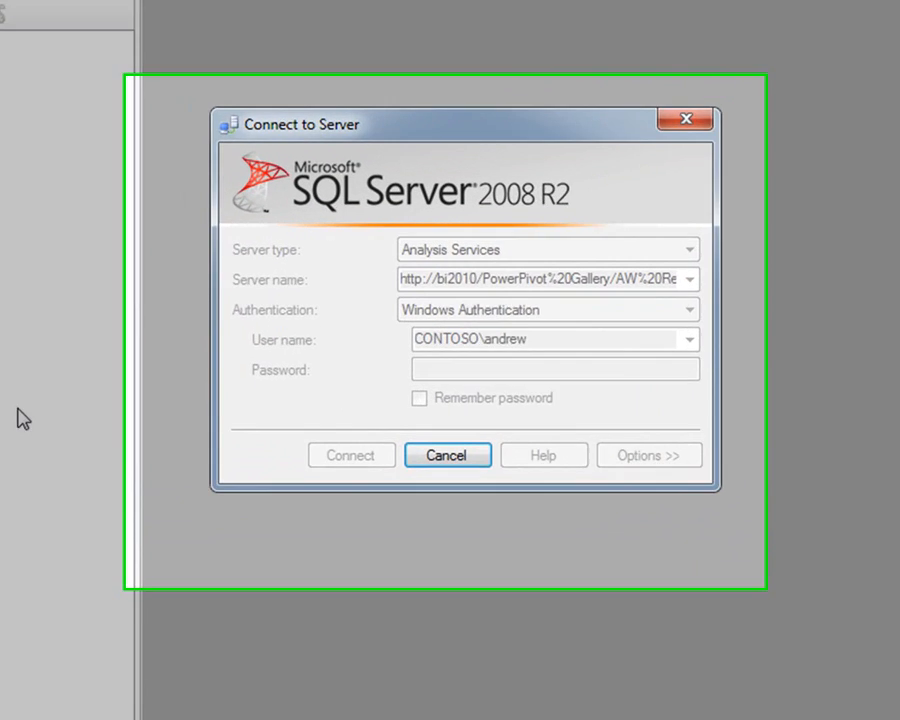
click(352, 456)
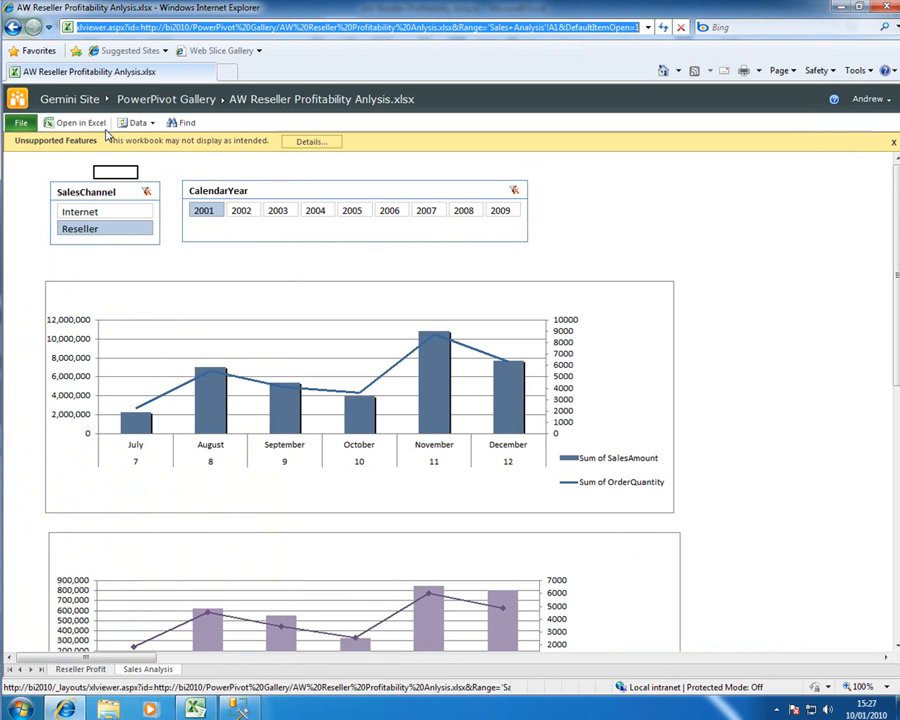
mouse_move(62, 98)
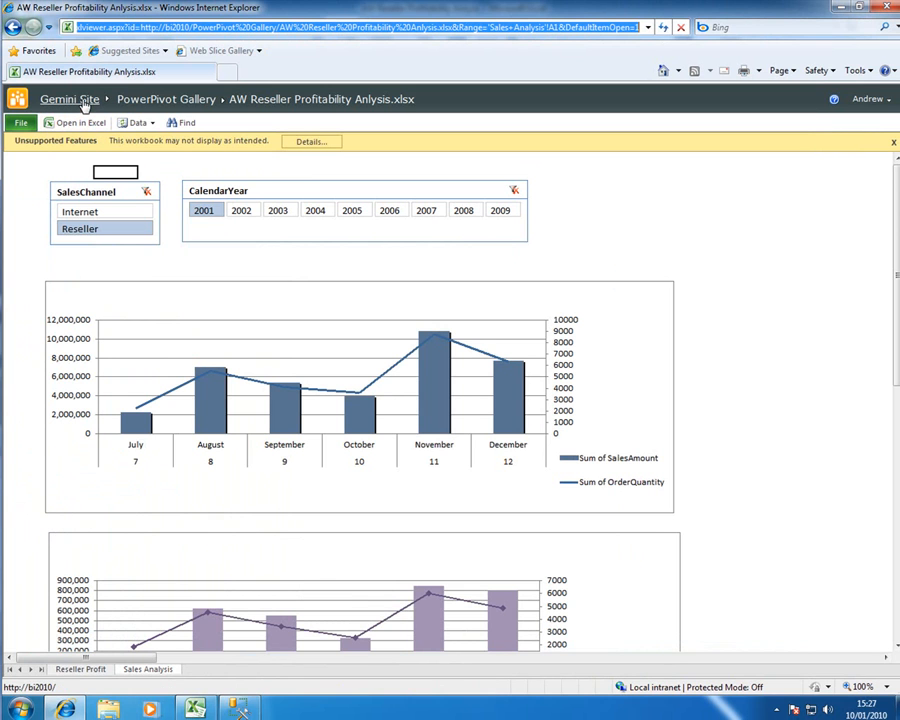
Go to the Gemini site's Reporting library and list the new document types under Library Tools > Documents
click(68, 100)
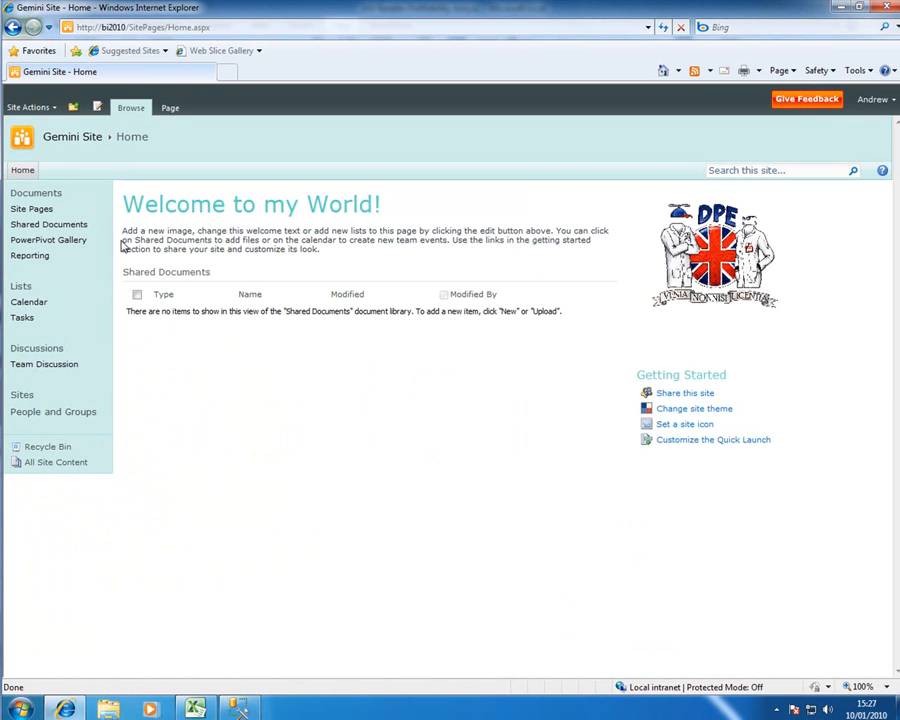
click(30, 256)
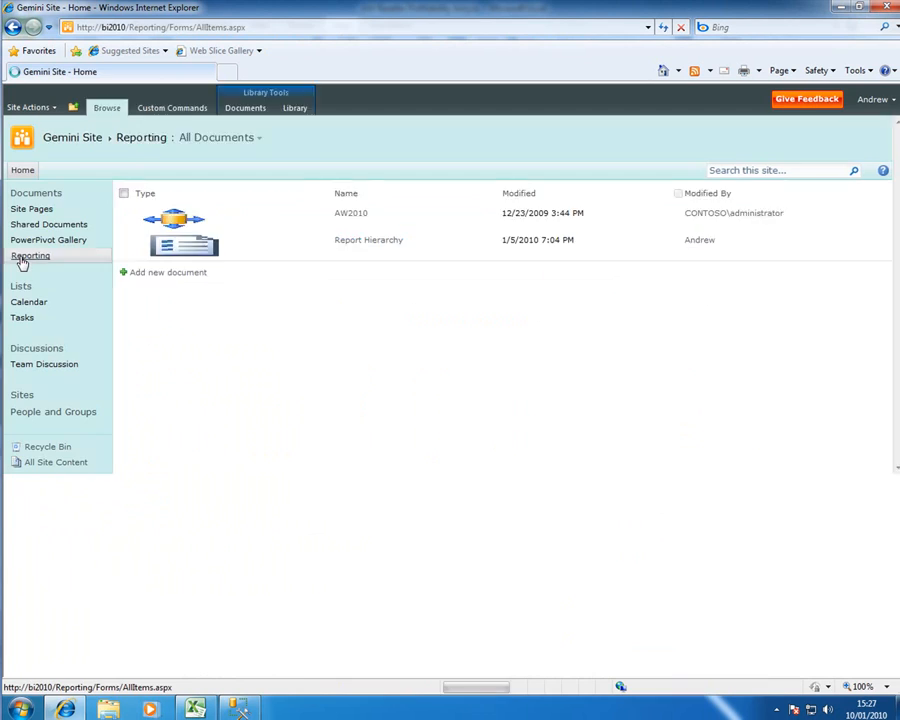
click(30, 256)
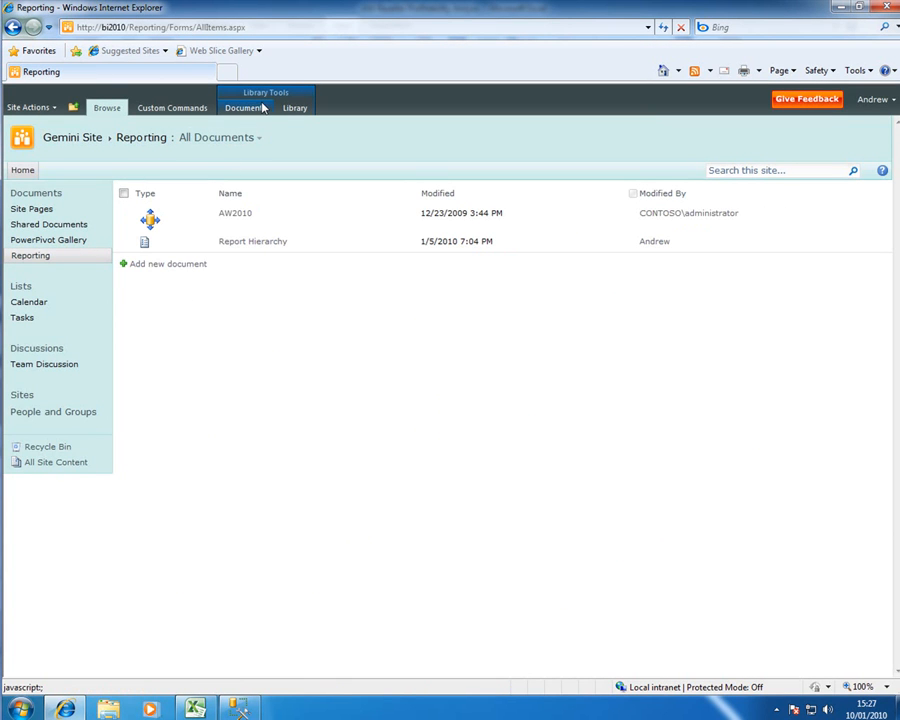
mouse_move(258, 108)
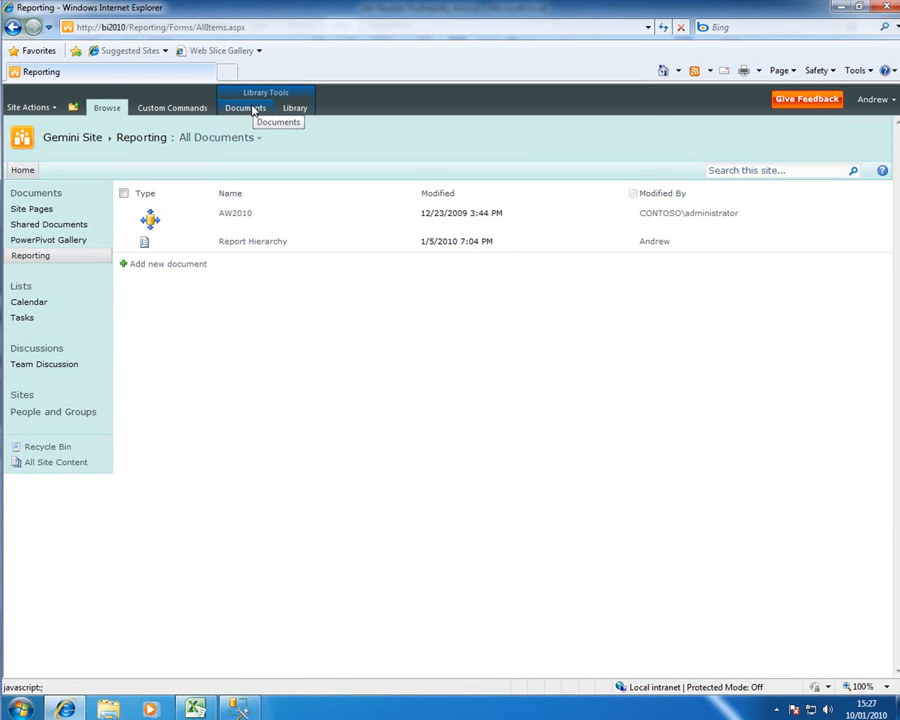
click(246, 108)
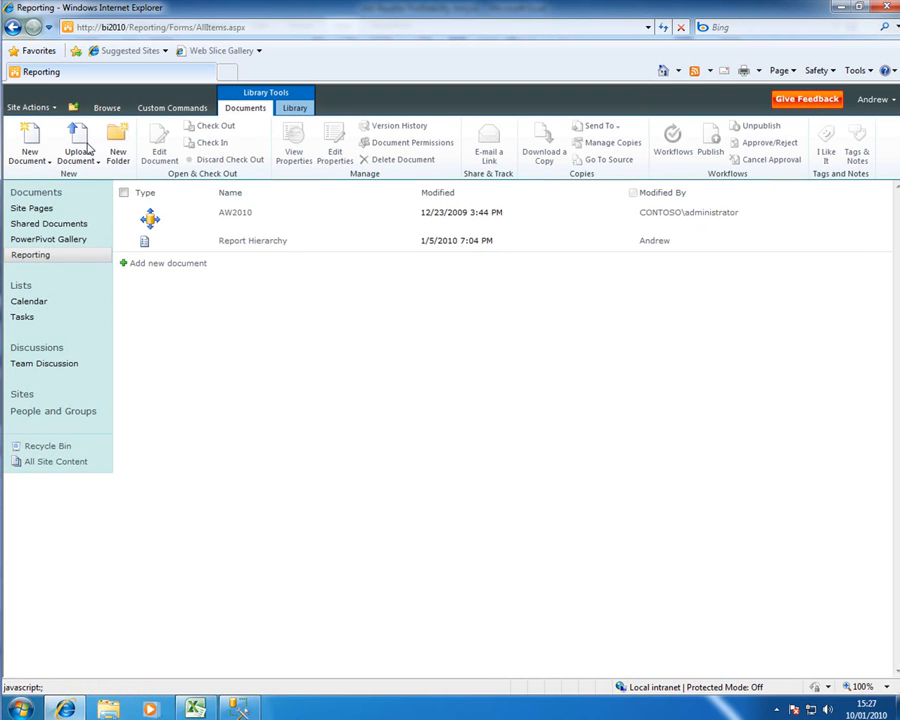
click(24, 140)
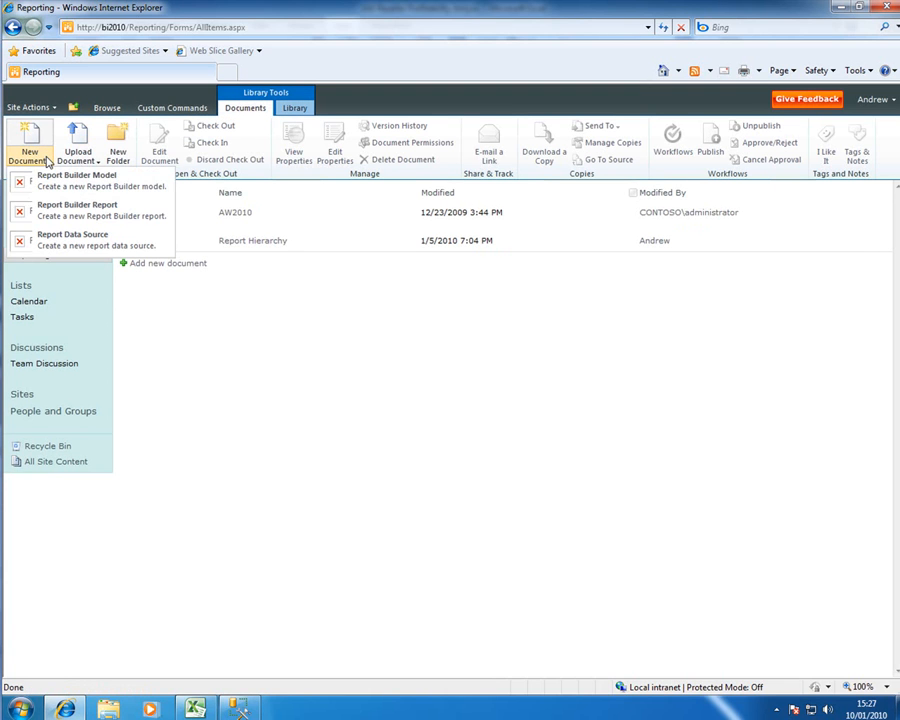
mouse_move(64, 210)
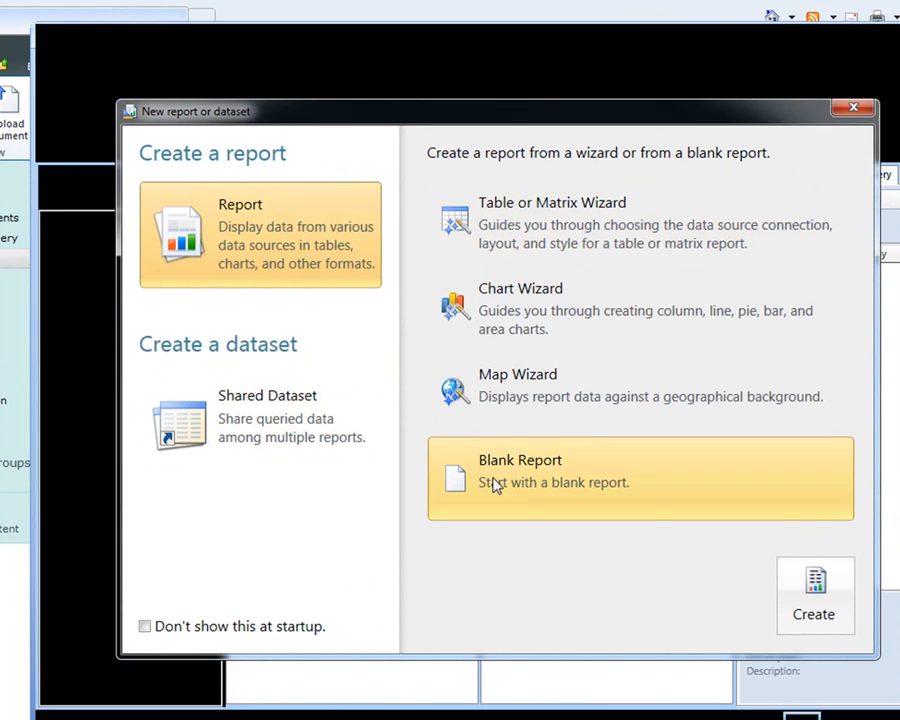
Start a blank report and add a new data source from the Report Data pane
click(814, 610)
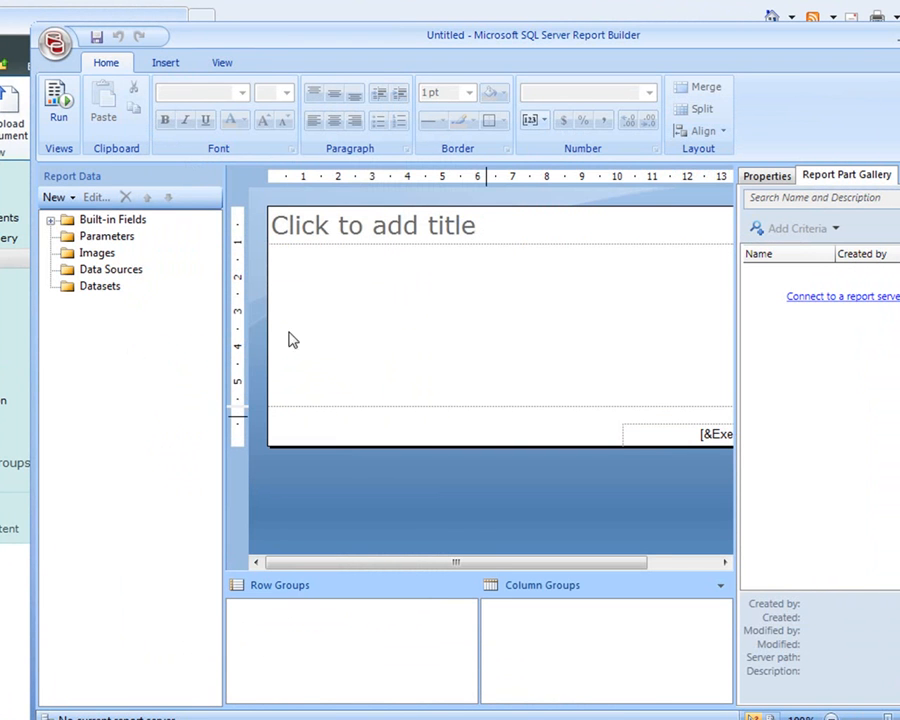
click(110, 268)
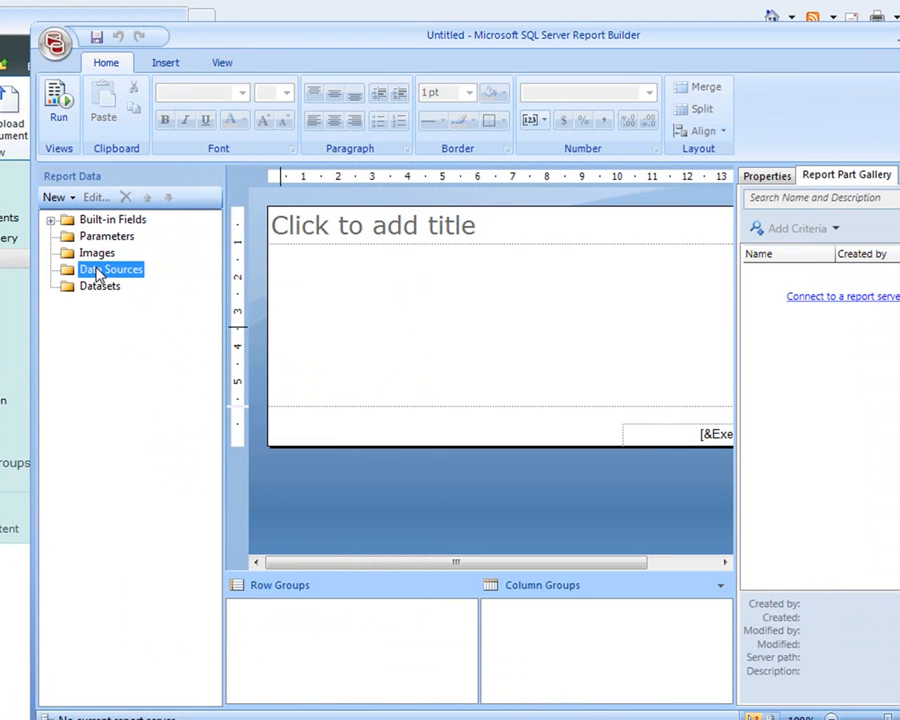
click(52, 198)
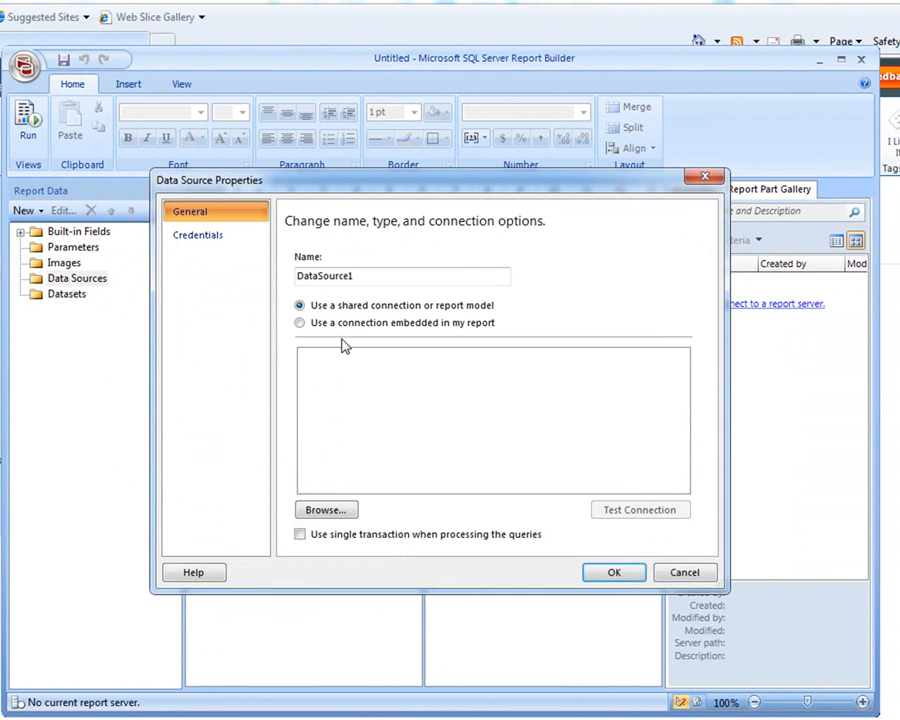
Choose an embedded Microsoft SQL Server Analysis Services connection and start building its string
click(300, 322)
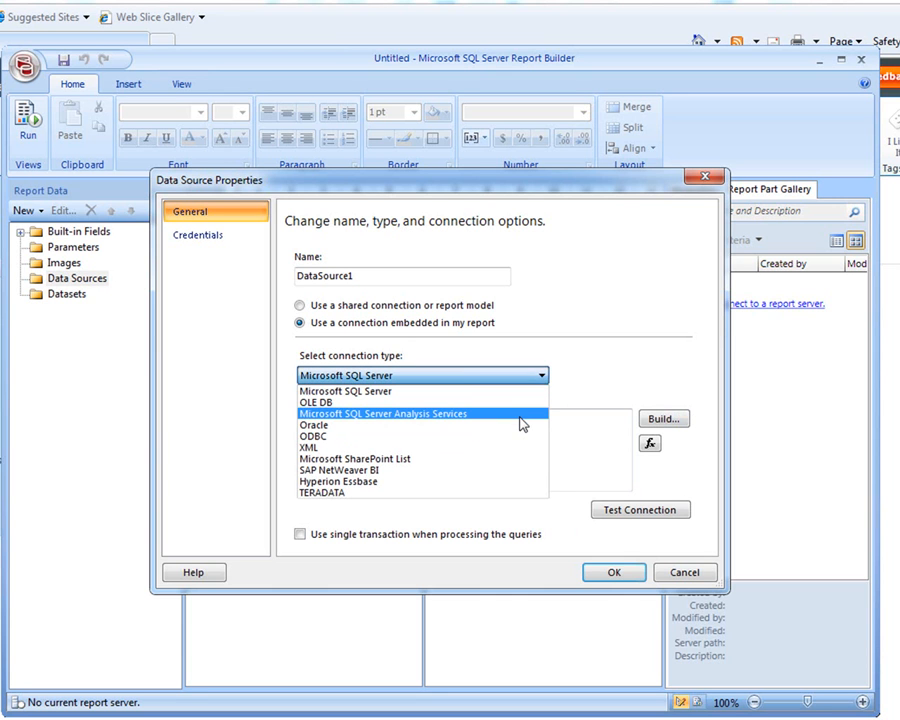
click(384, 412)
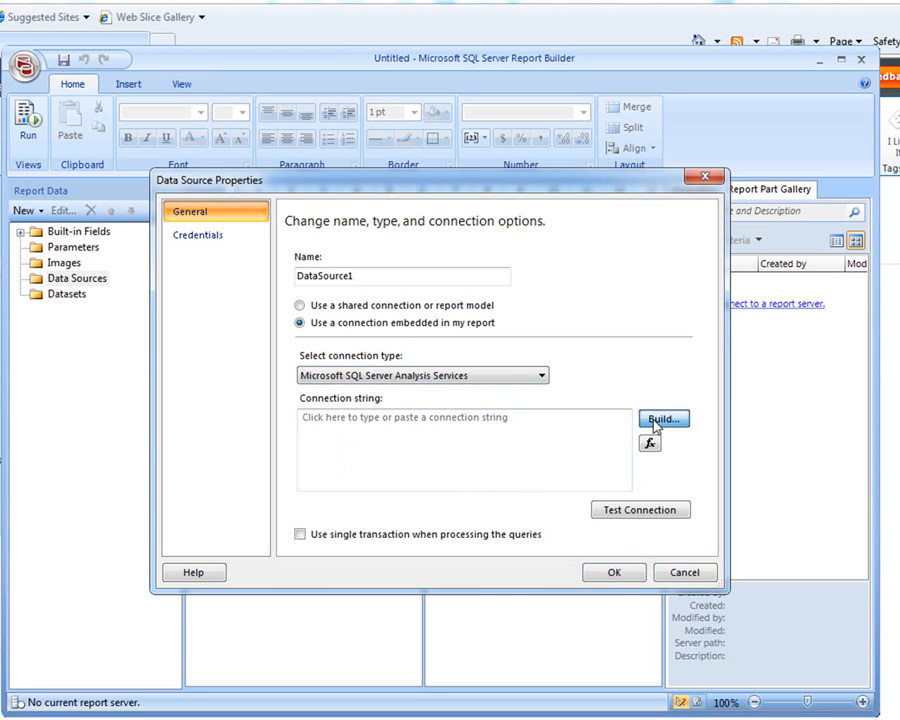
click(662, 418)
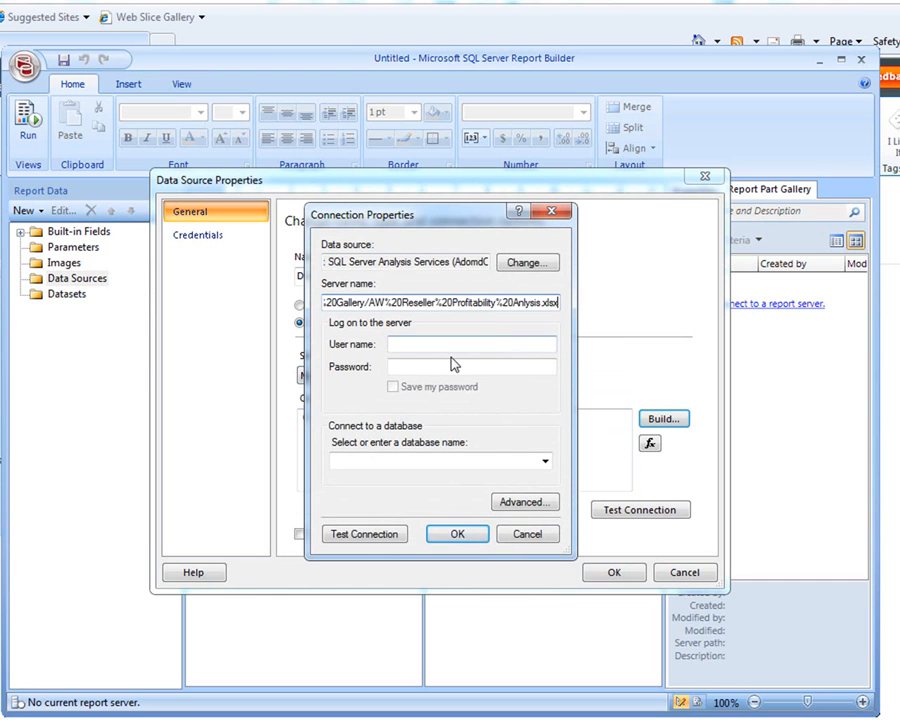
Point the connection at the workbook URL's Sandbox database and confirm DataSource1
click(470, 366)
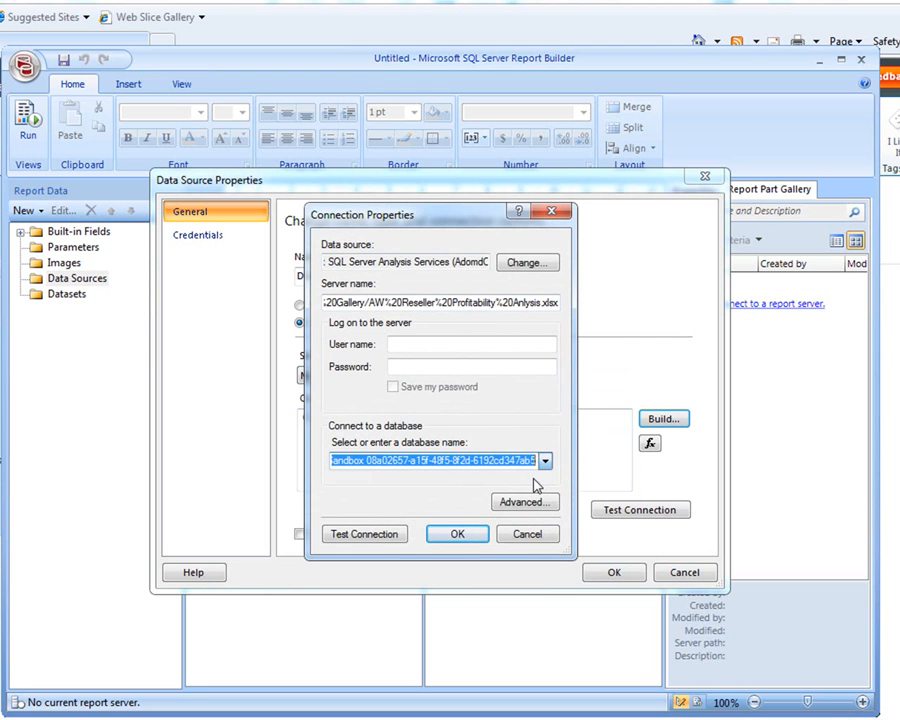
click(456, 534)
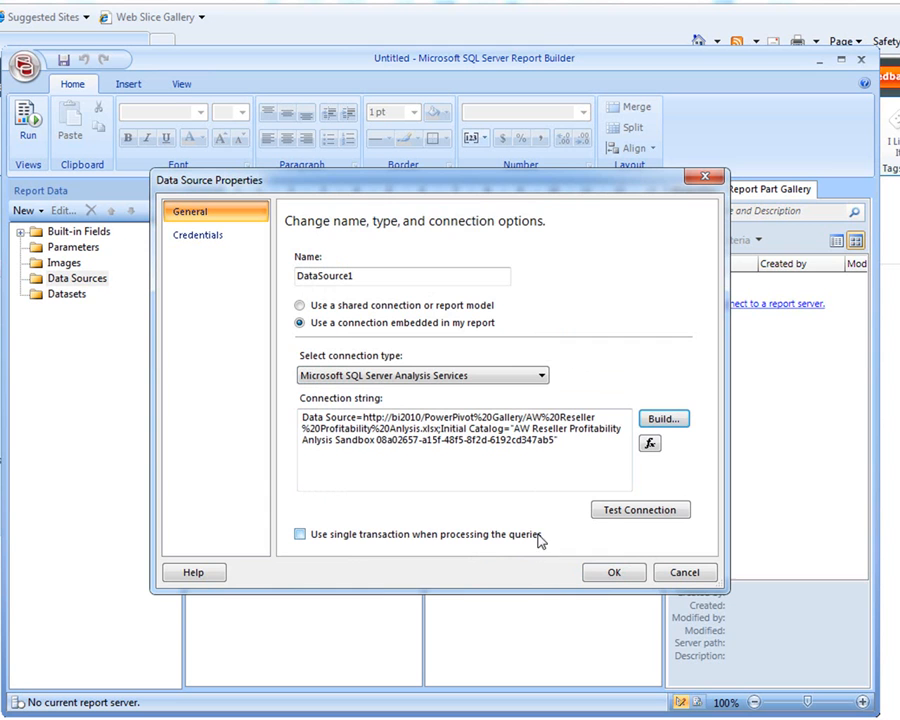
click(612, 572)
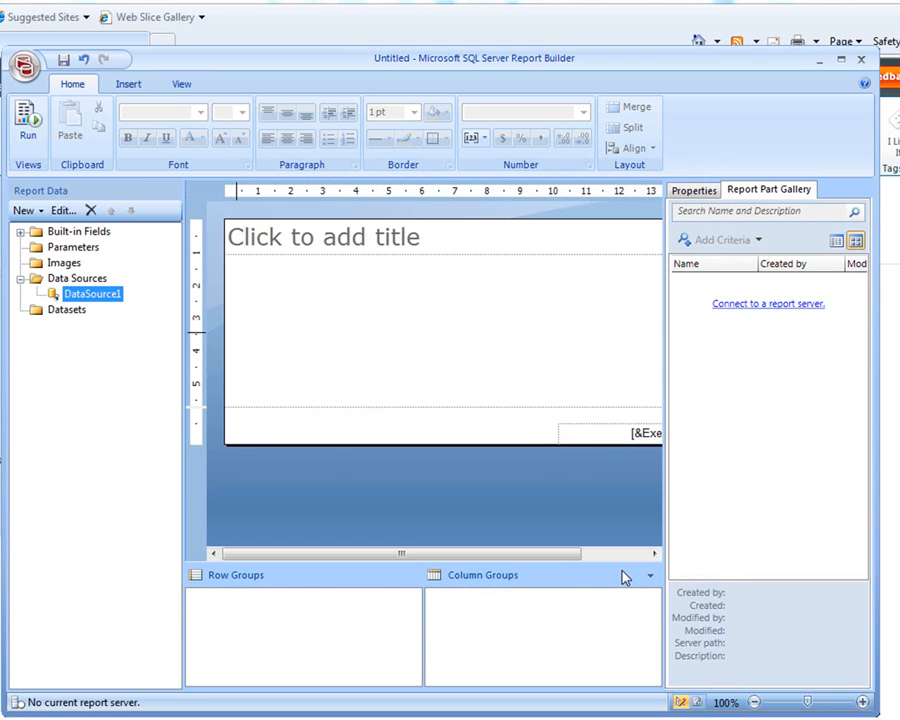
click(60, 310)
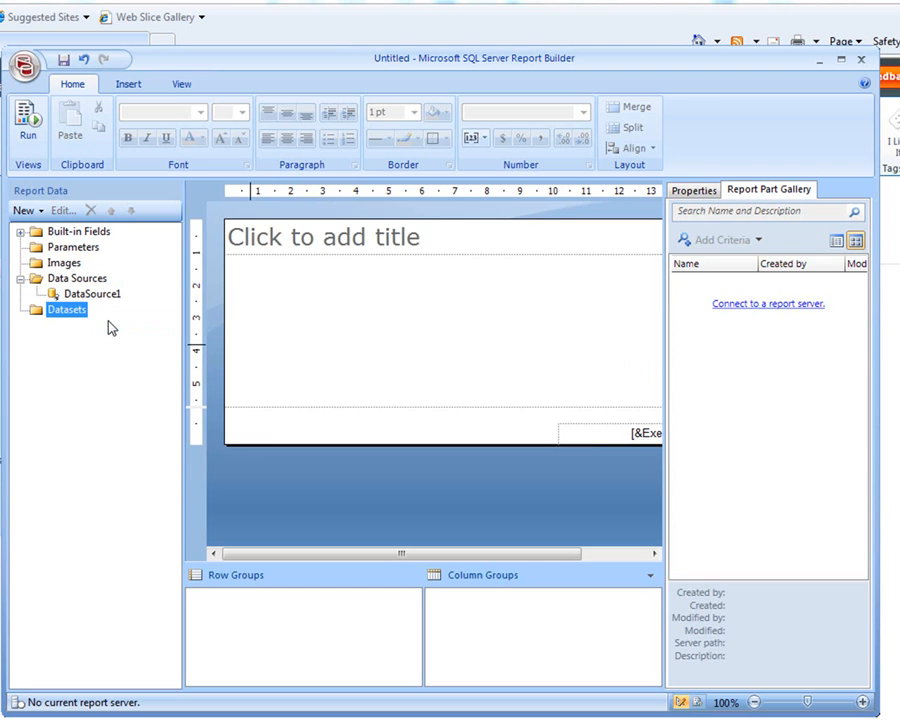
Add an embedded dataset on DataSource1, accept credentials, and browse to the DimReseller dimension in Query Designer
double_click(64, 308)
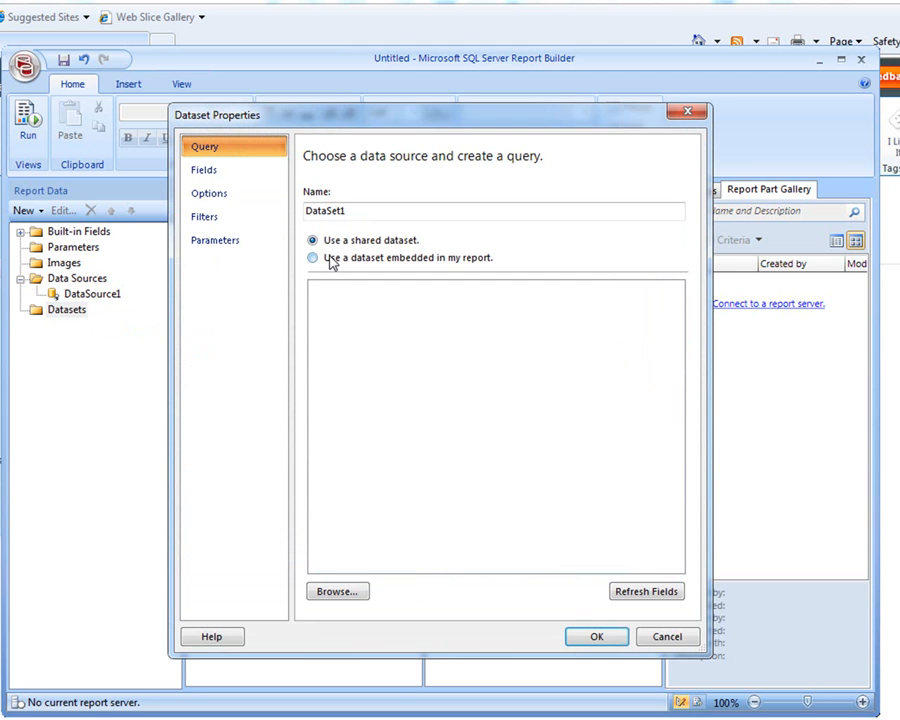
click(312, 258)
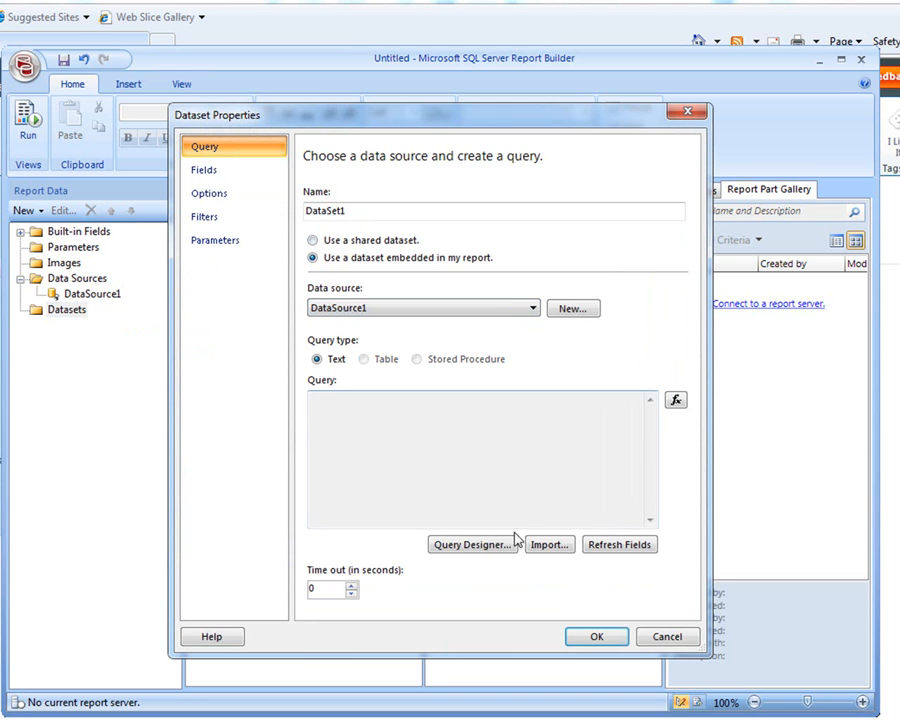
click(474, 544)
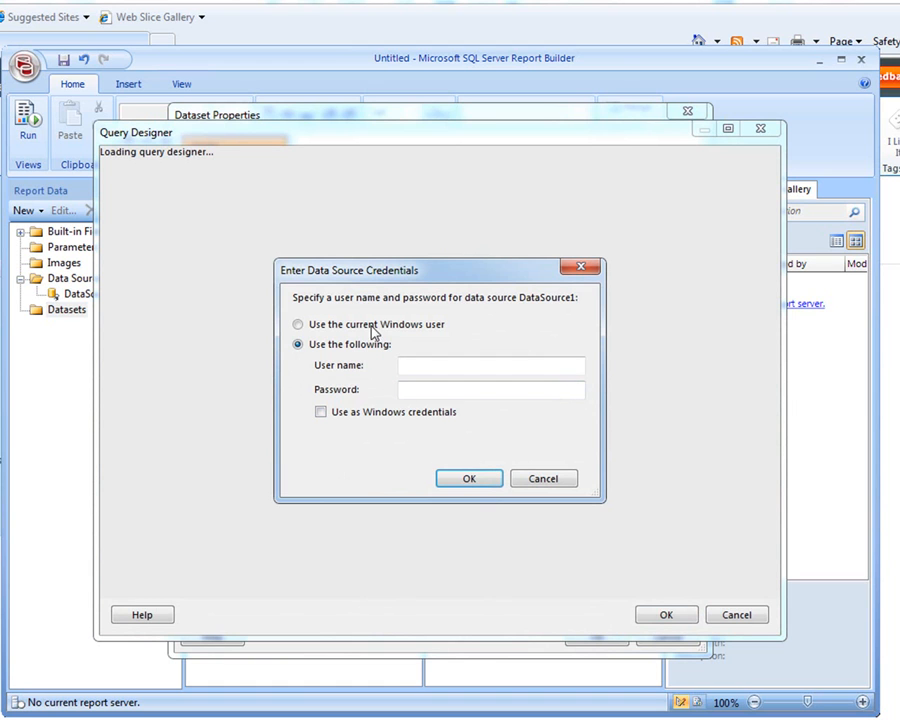
click(468, 478)
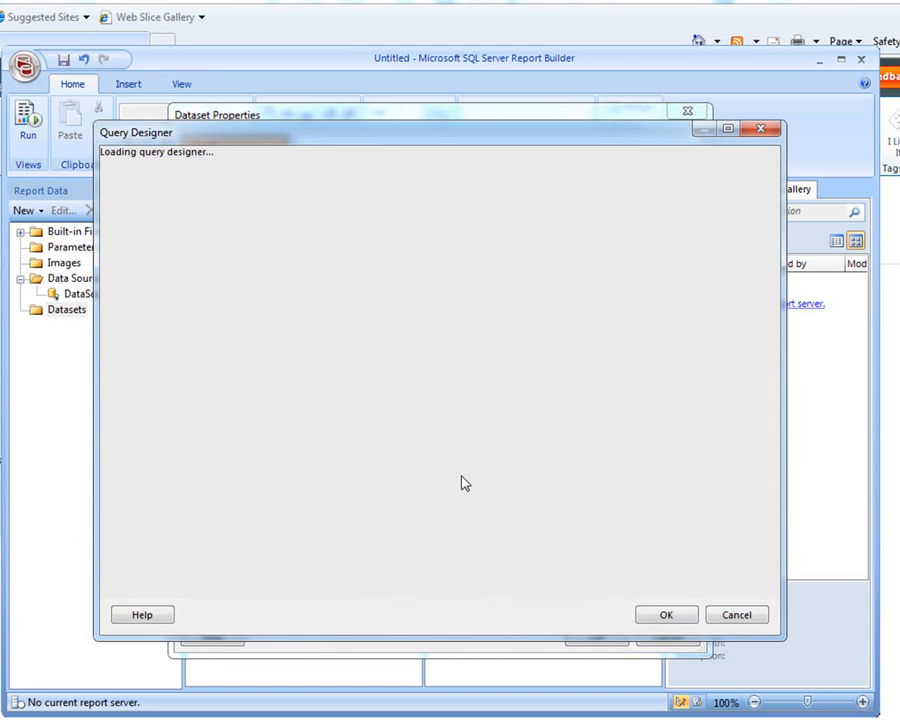
mouse_move(352, 358)
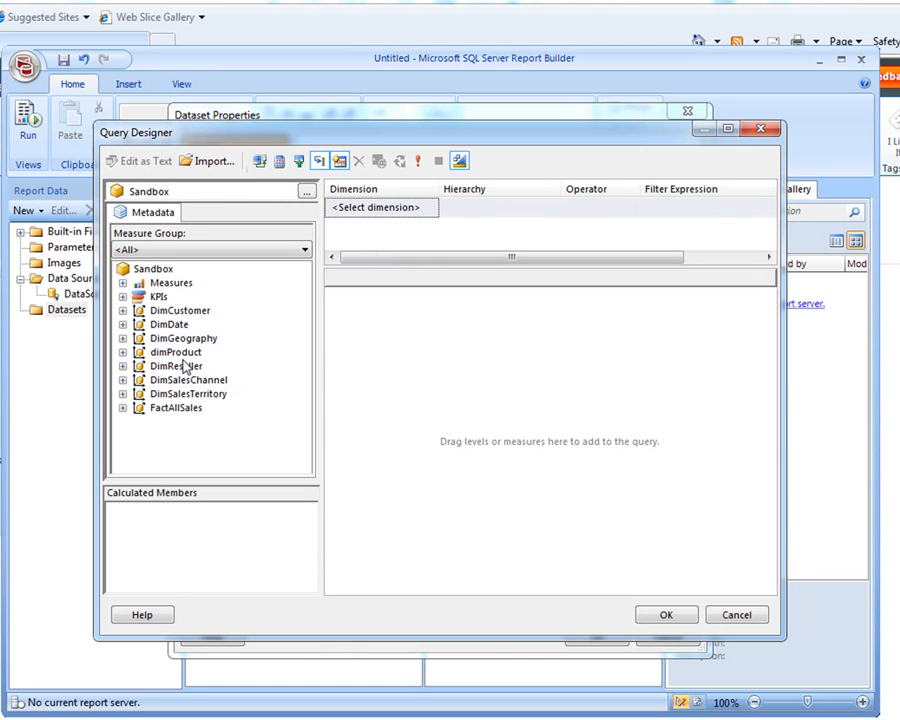
mouse_move(180, 364)
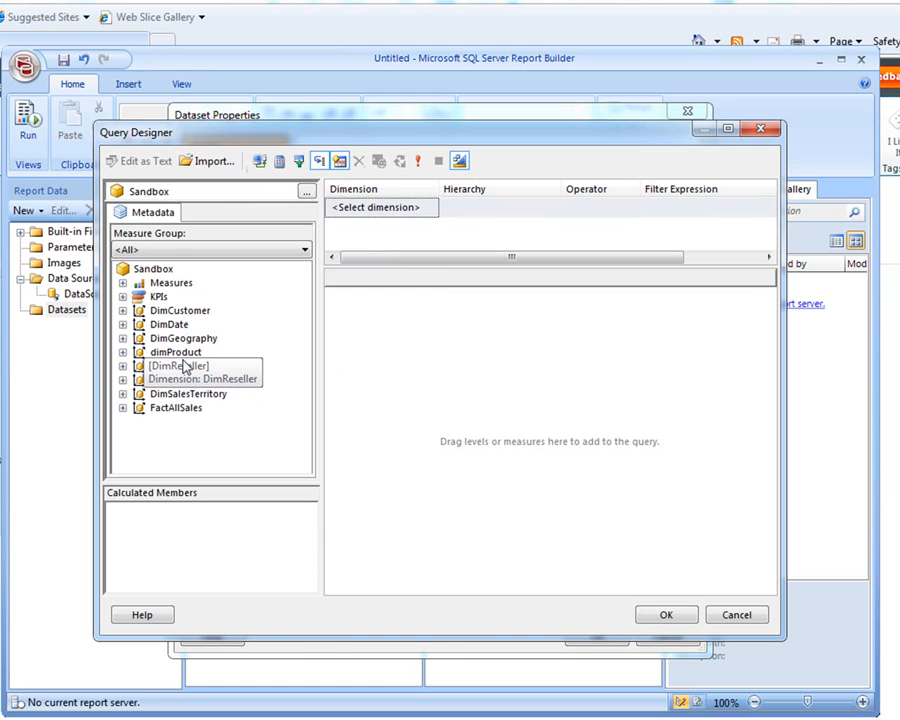
click(176, 364)
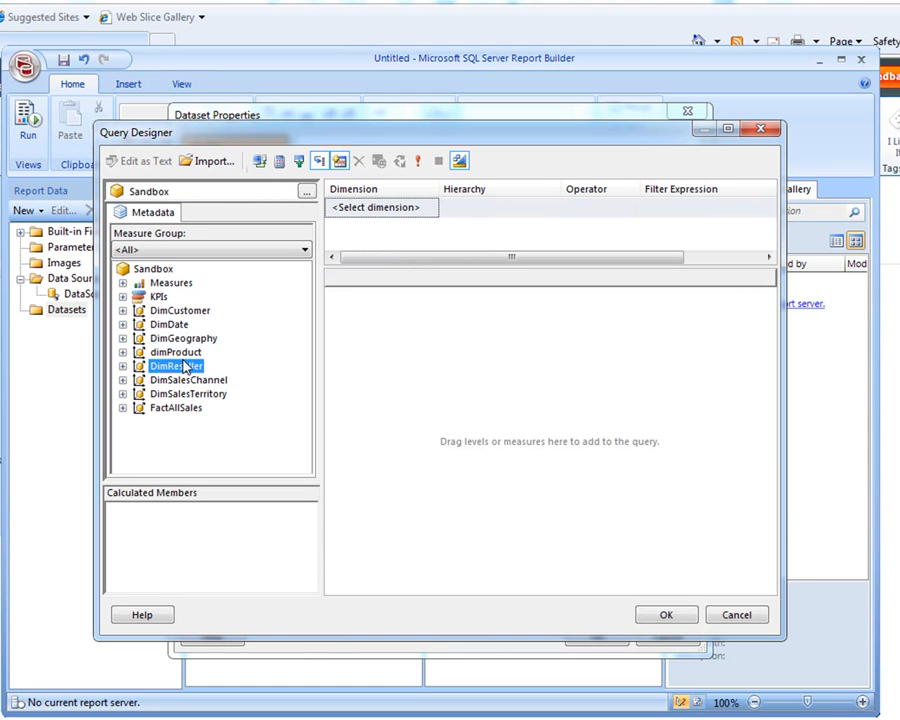